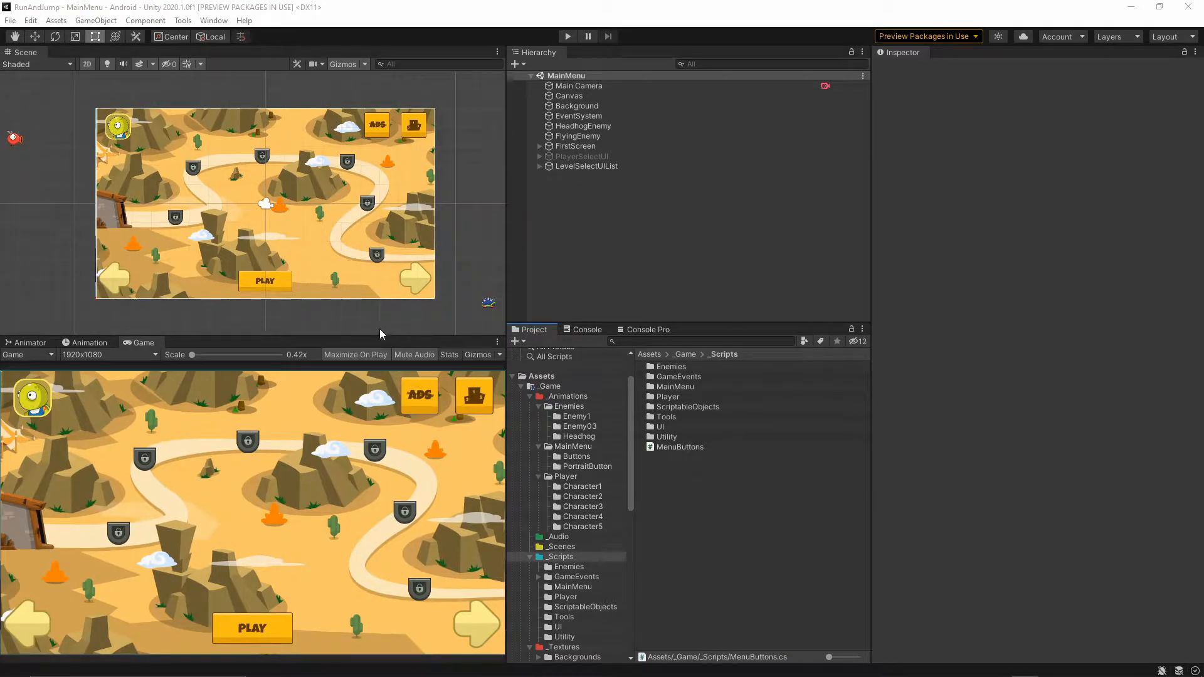
mouse_move(368, 320)
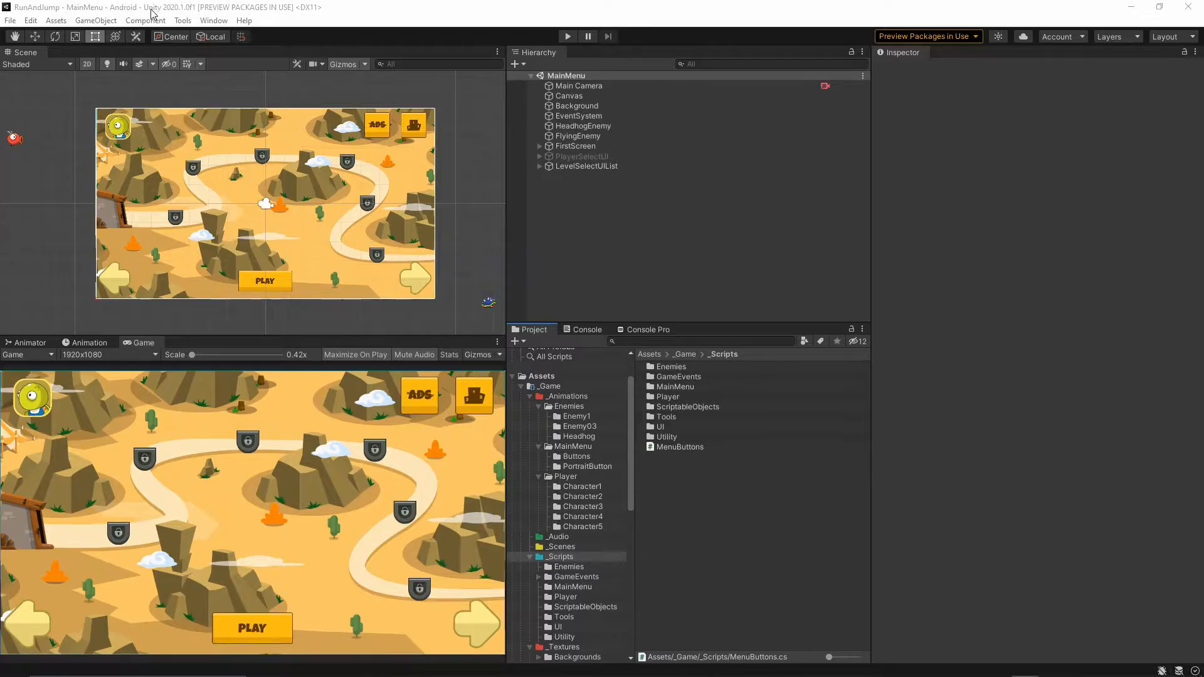
mouse_move(340, 311)
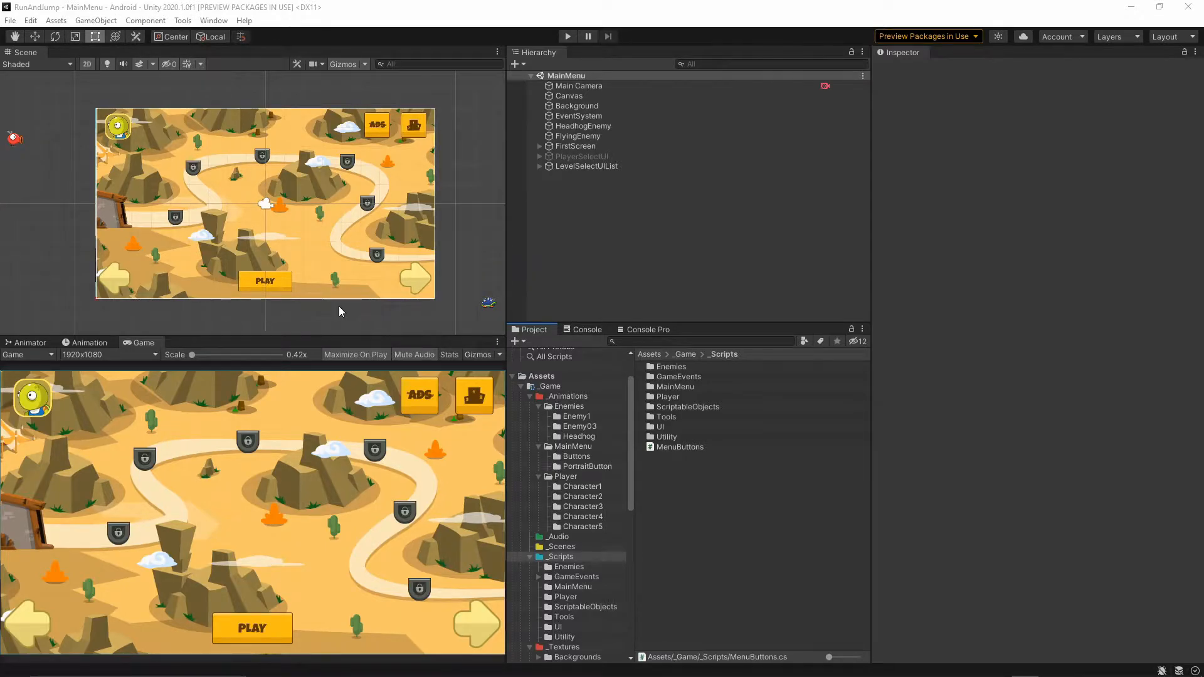
mouse_move(354, 322)
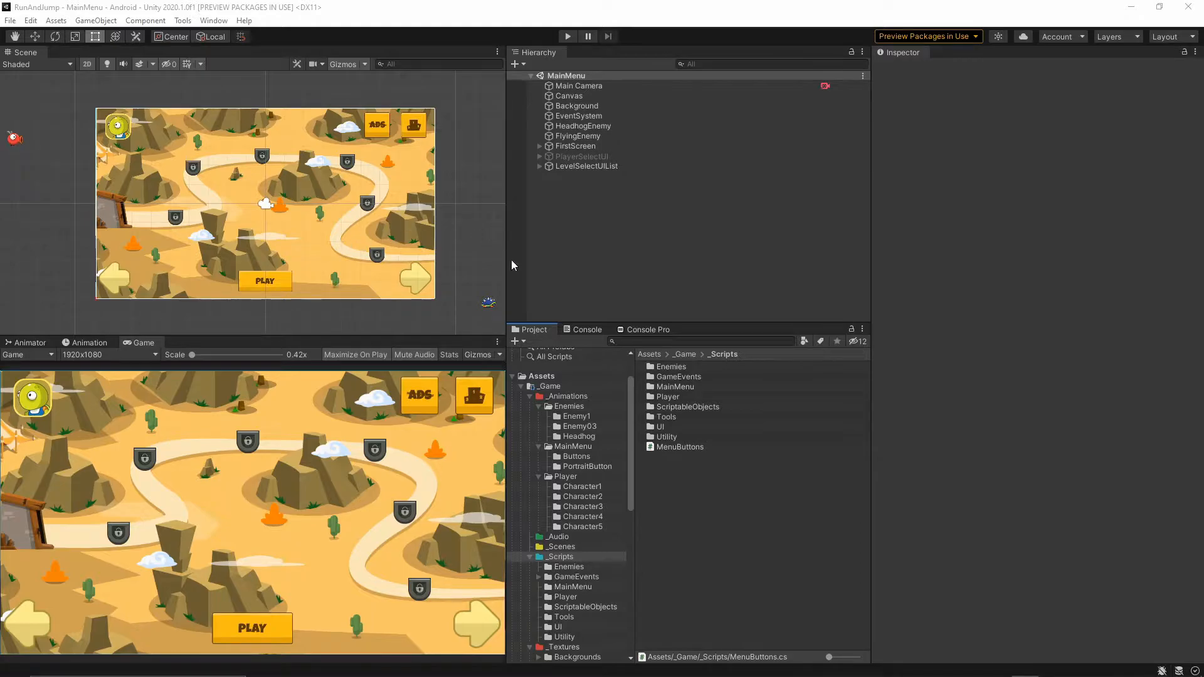
mouse_move(322, 419)
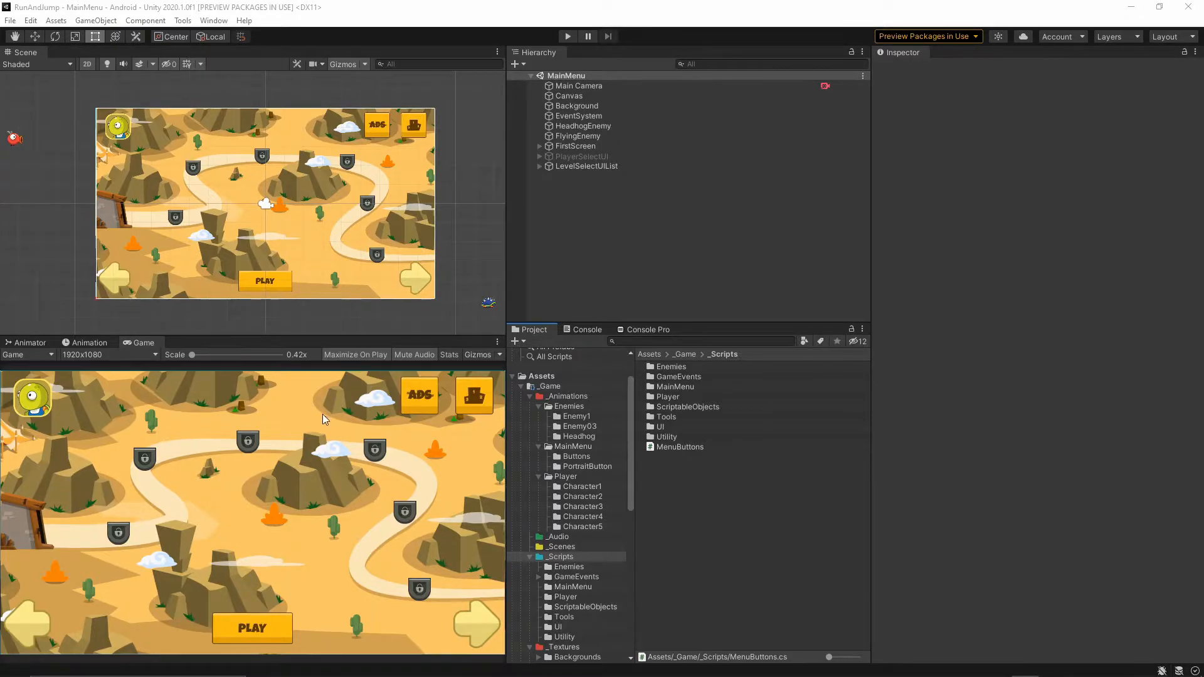
mouse_move(153, 19)
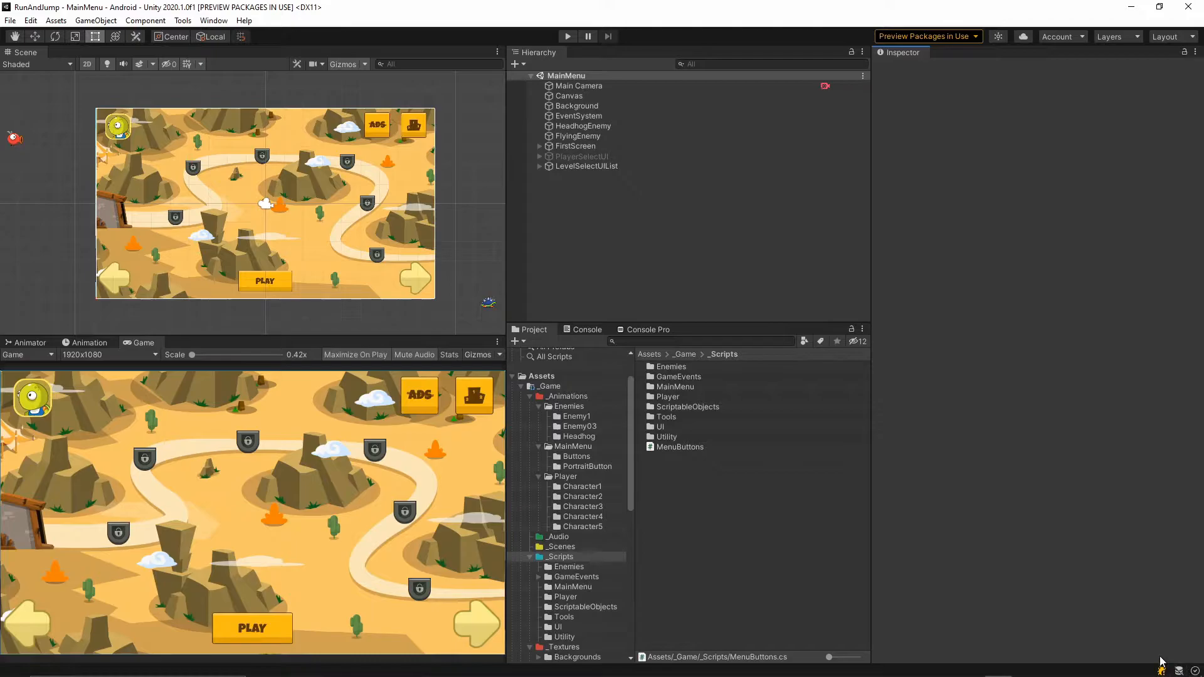
mouse_move(768, 455)
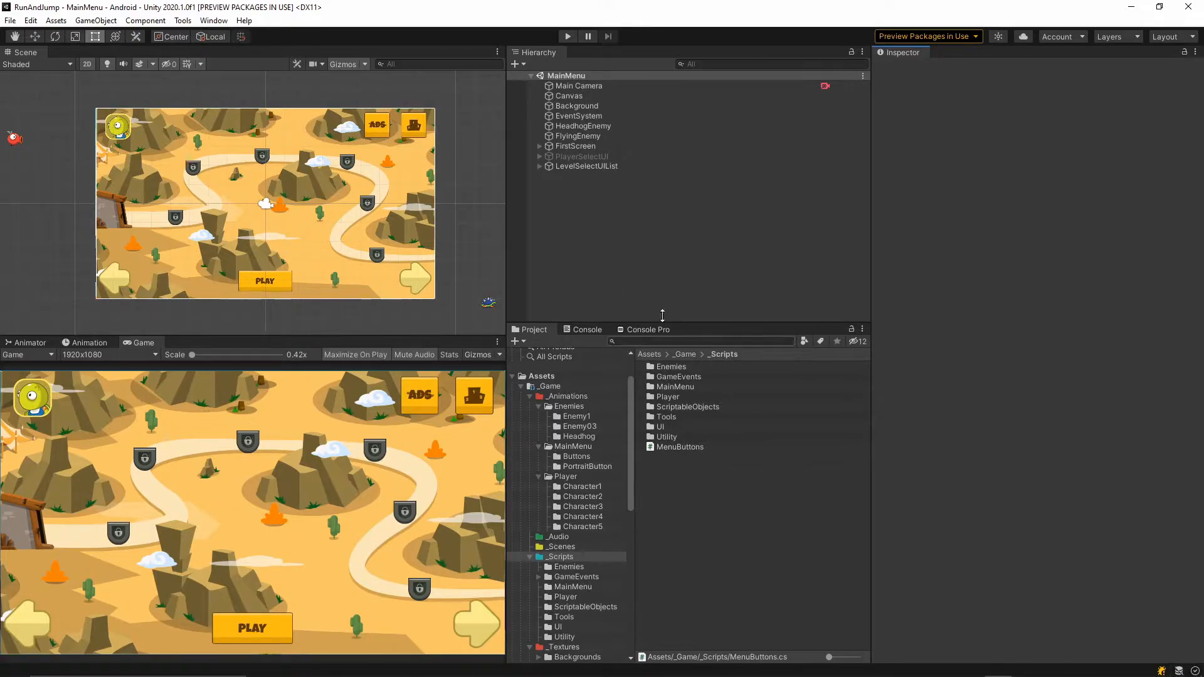
Open the MenuButtons script from the Unity project in Visual Studio.
click(680, 447)
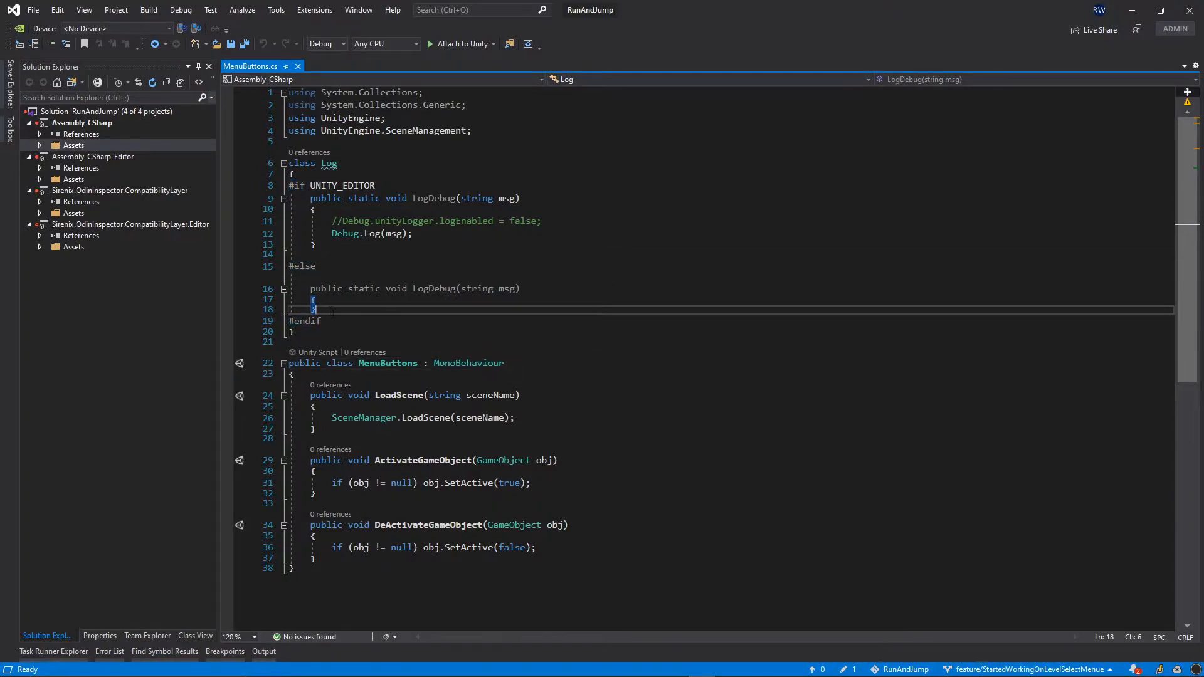
Toggle a breakpoint on the SceneManager.LoadScene(sceneName) line via the Debug menu.
double_click(364, 416)
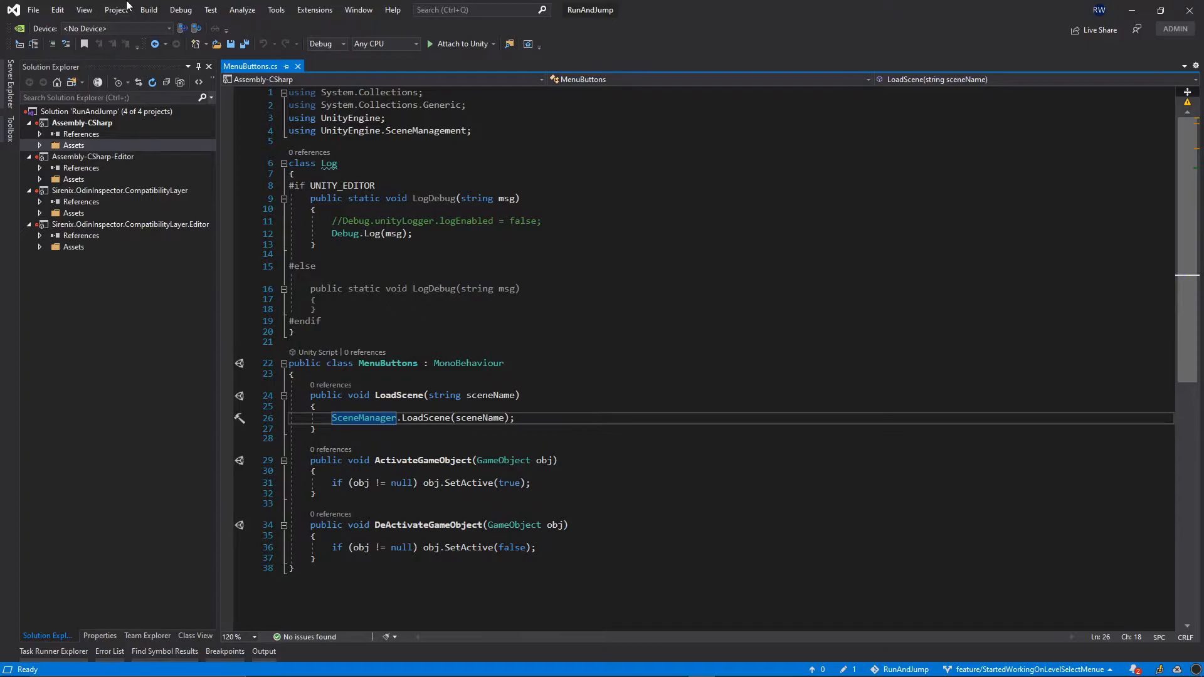
click(181, 8)
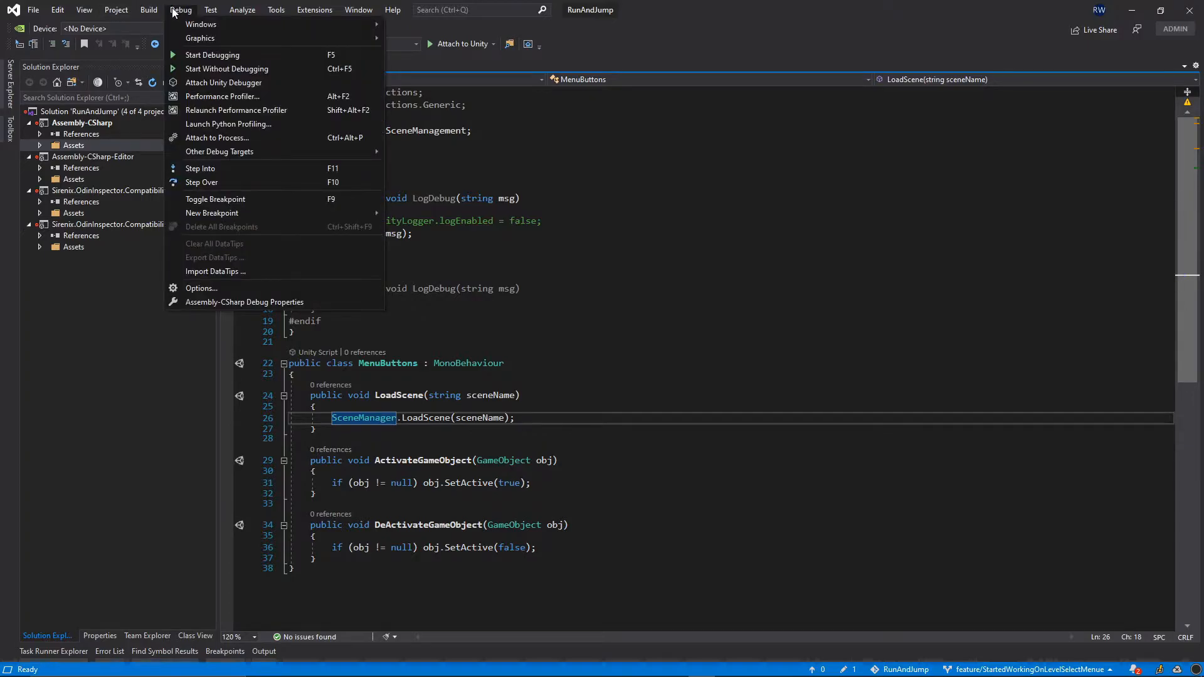
mouse_move(216, 199)
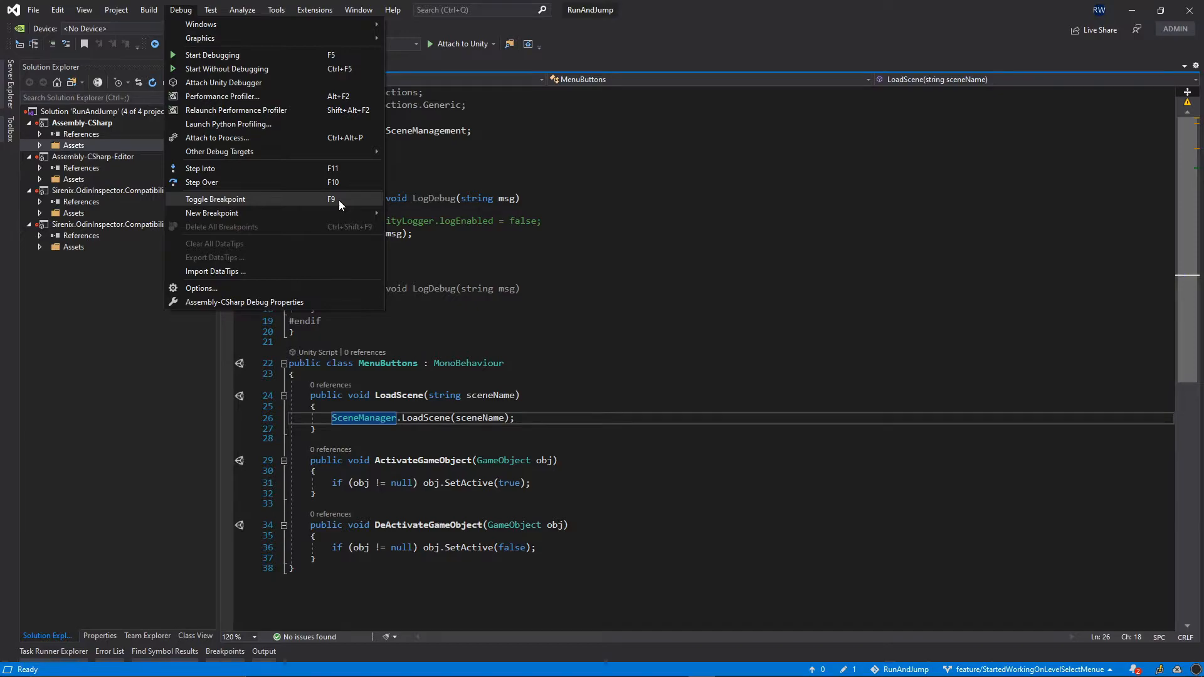
click(216, 200)
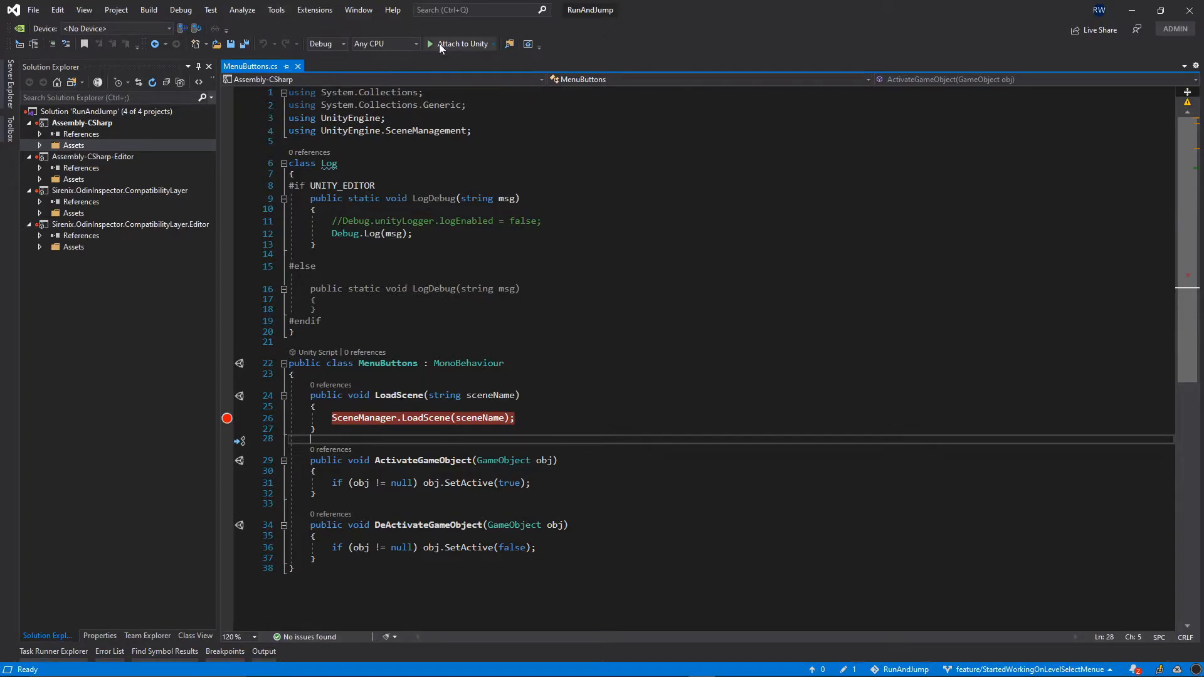
mouse_move(399, 60)
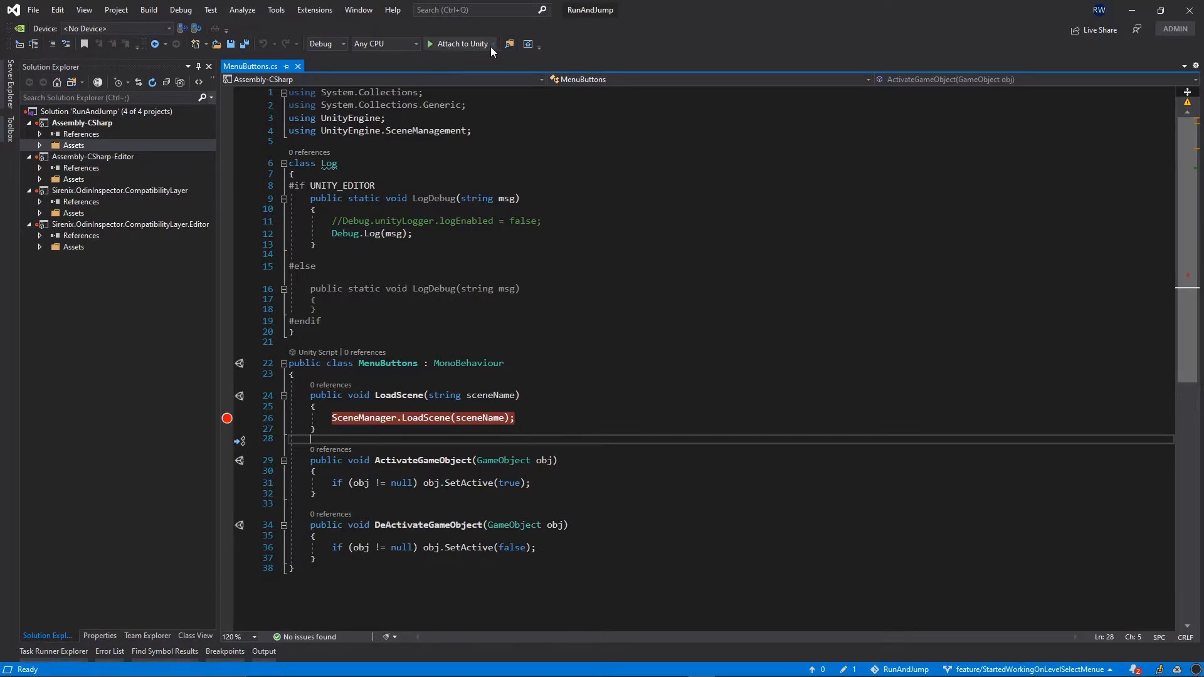
Try Attach to Unity, then launch the Visual Studio Installer via Get Tools and Features.
click(494, 43)
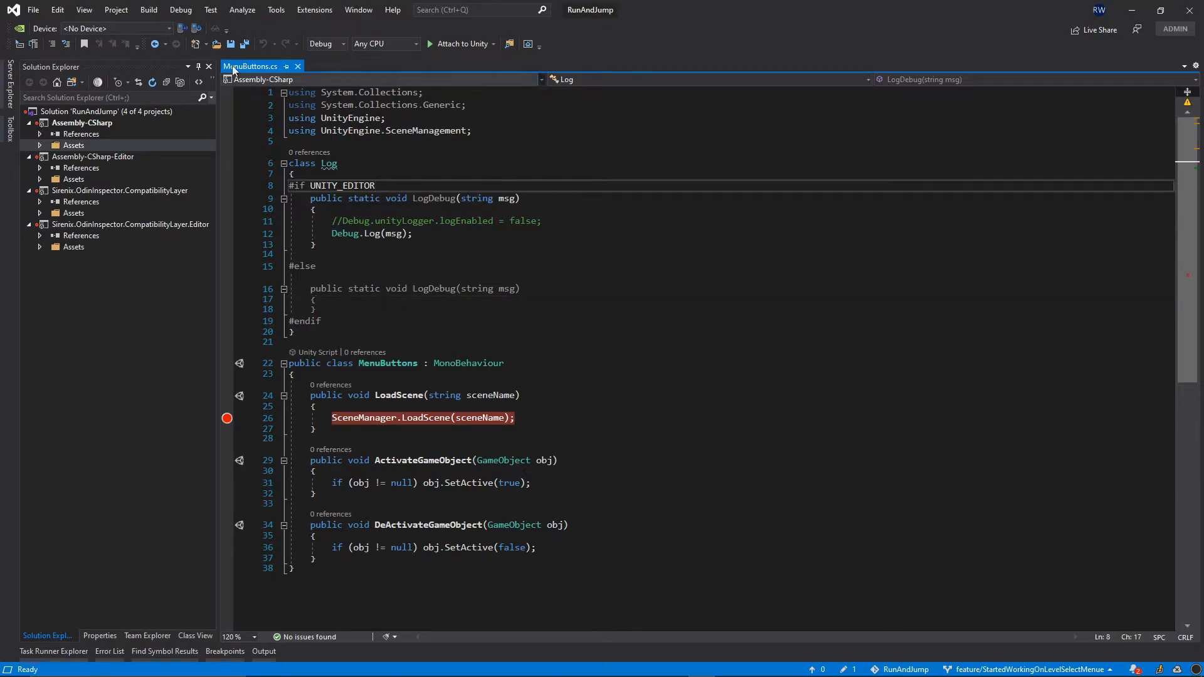
click(275, 8)
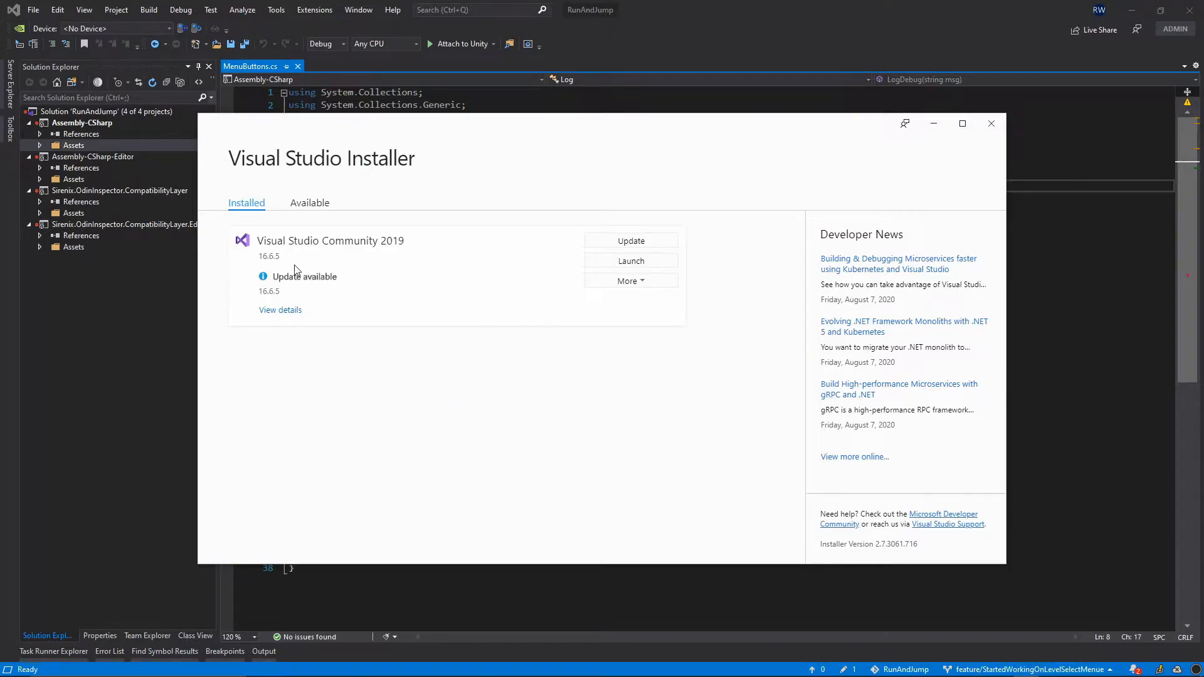
mouse_move(384, 245)
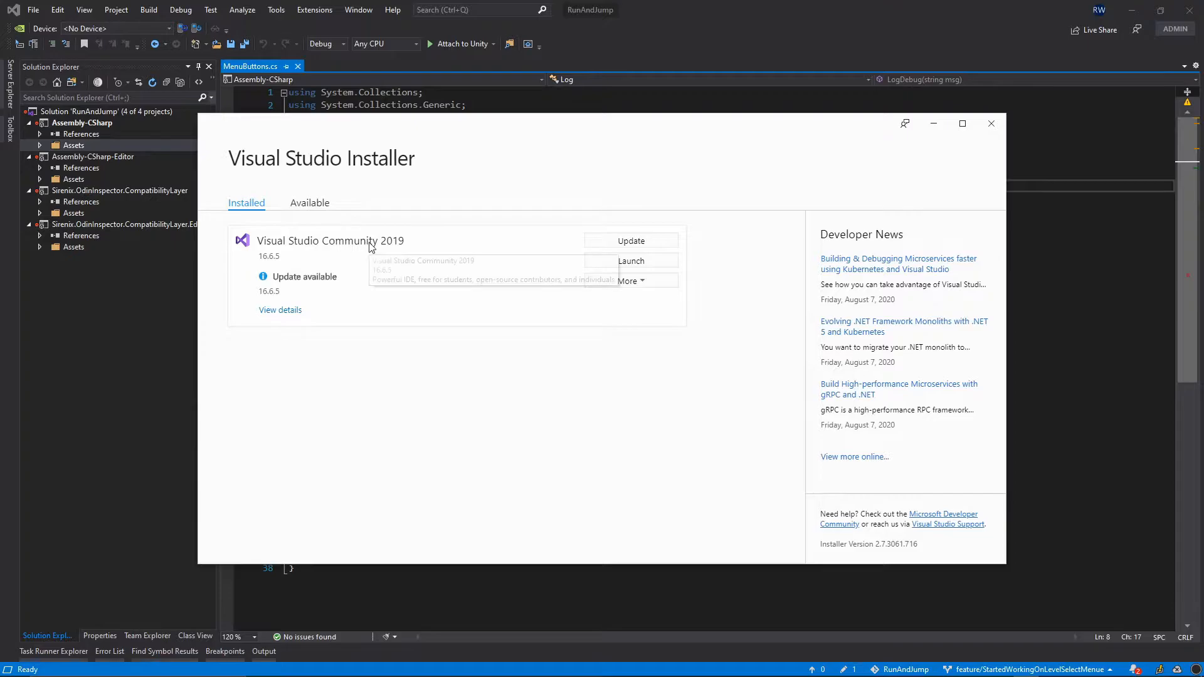
mouse_move(365, 250)
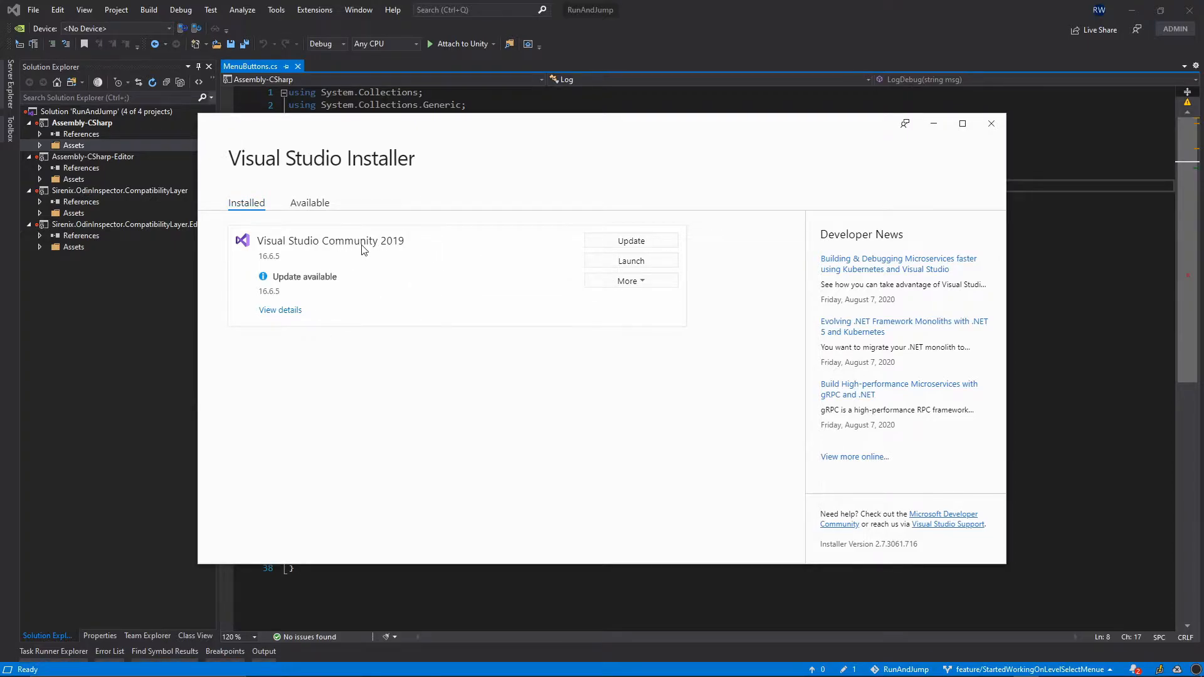
mouse_move(598, 227)
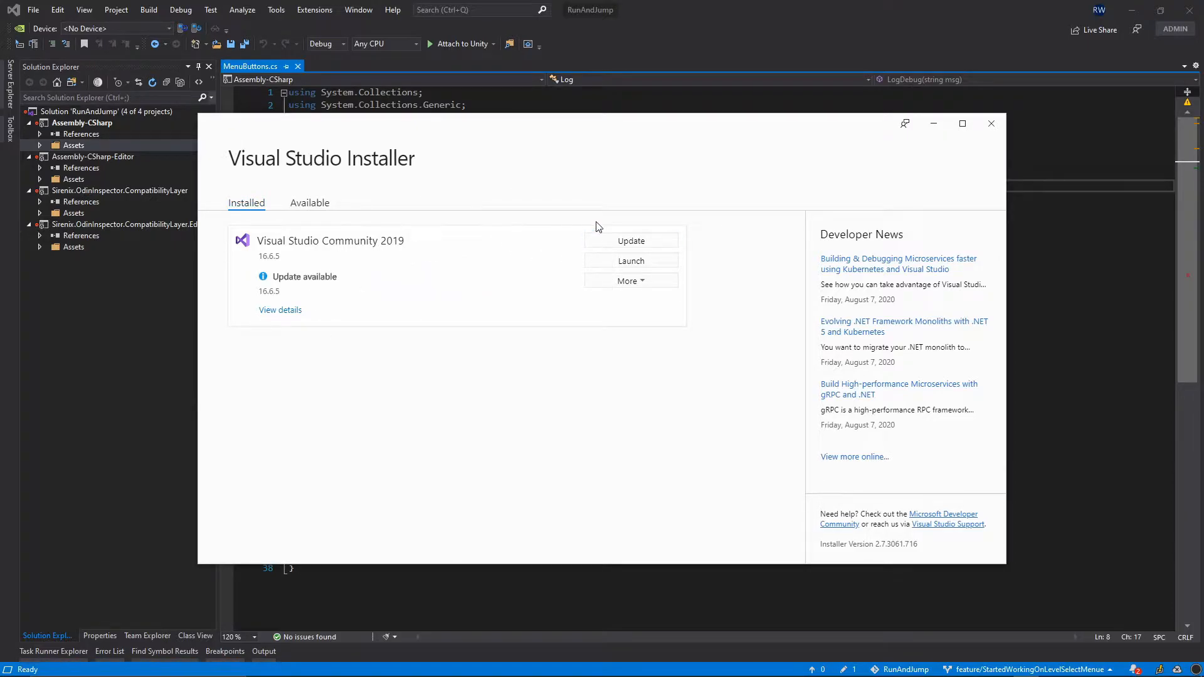
Show the More options for the Visual Studio Community 2019 installation.
click(627, 280)
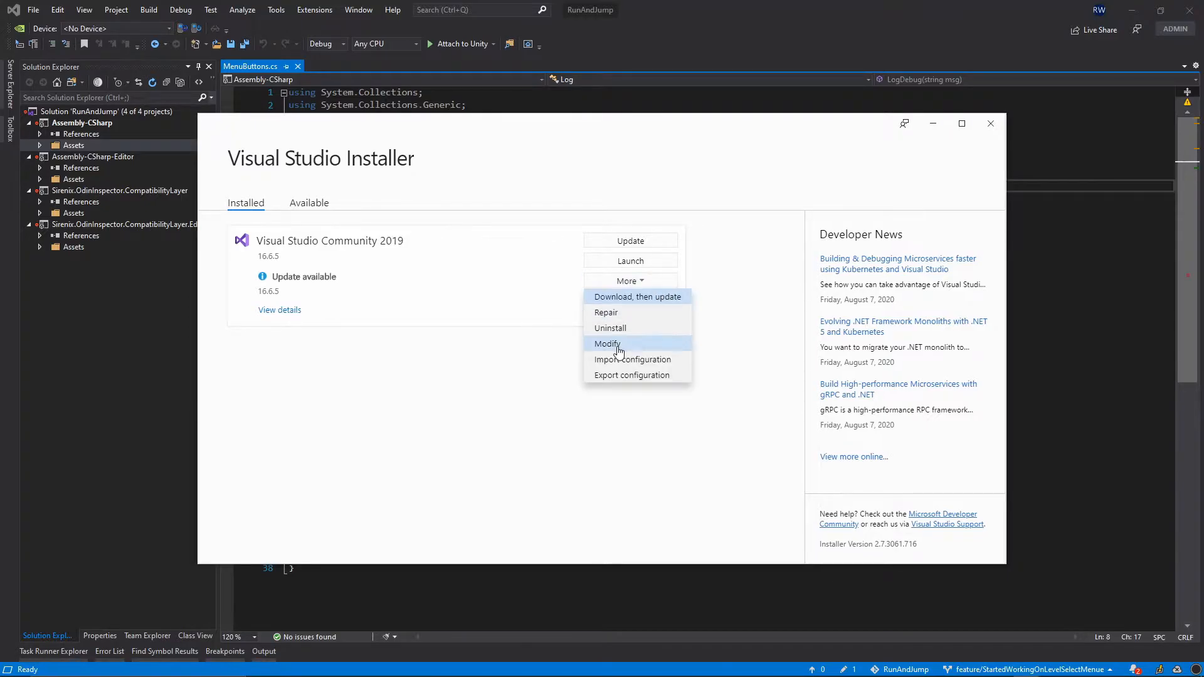
Modify Community 2019 and confirm the Game development with Unity workload is checked.
click(607, 344)
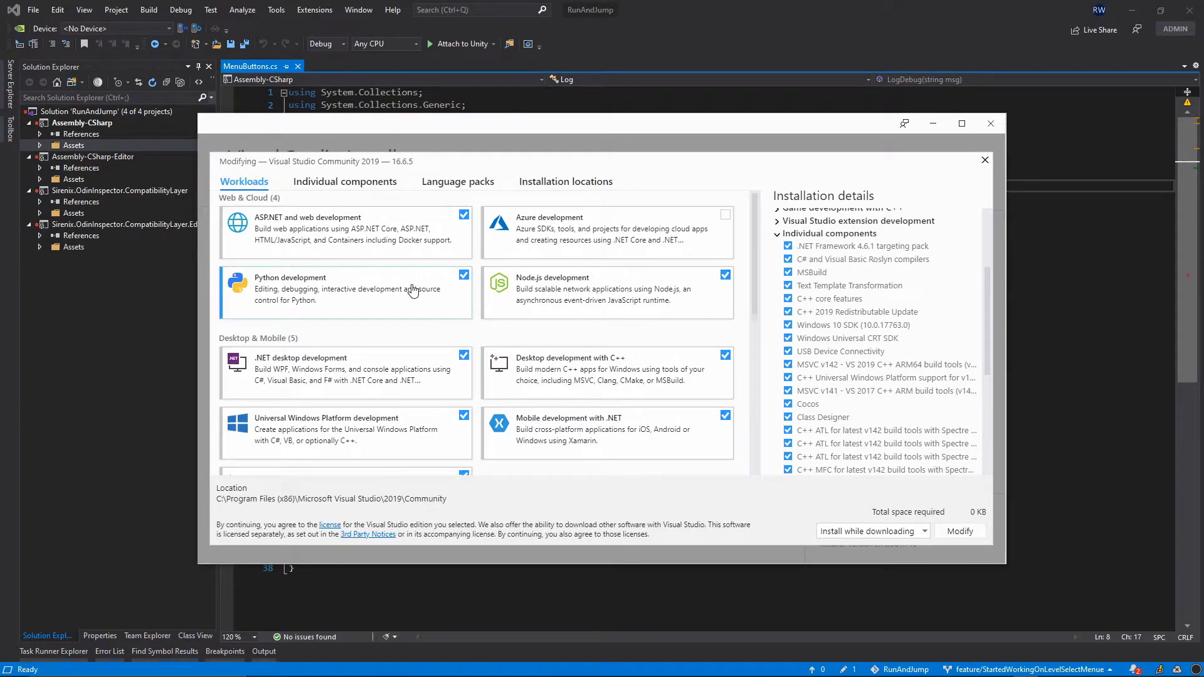
scroll(down, 3)
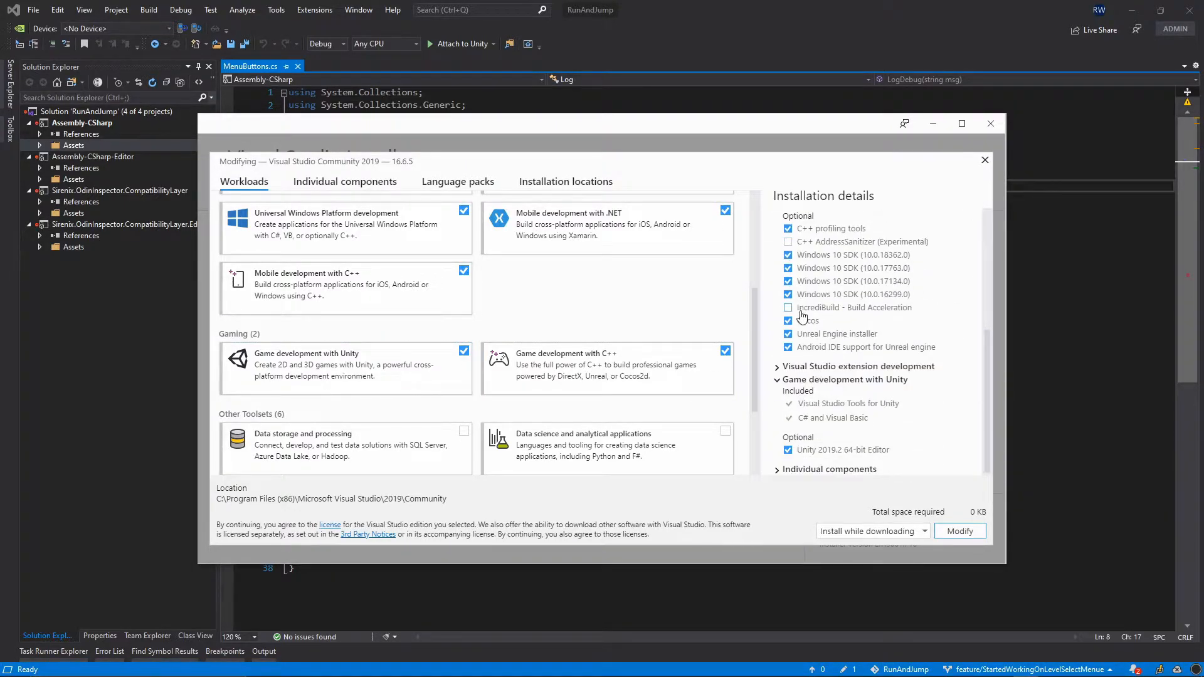
click(788, 322)
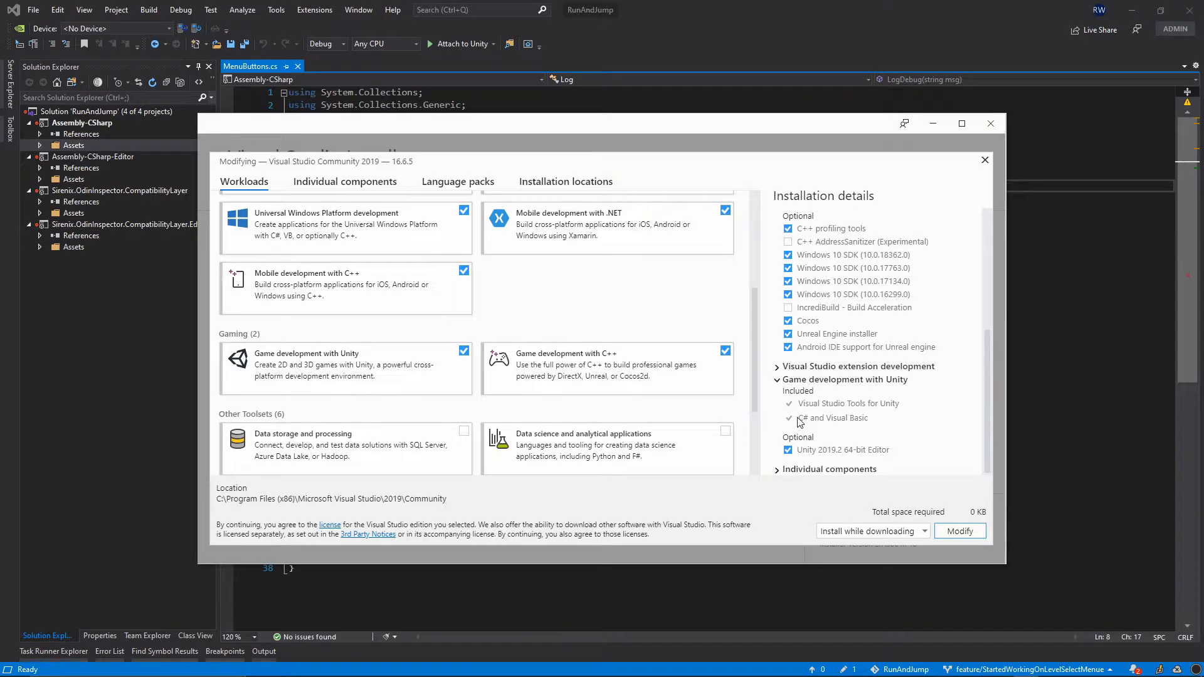
scroll(down, 3)
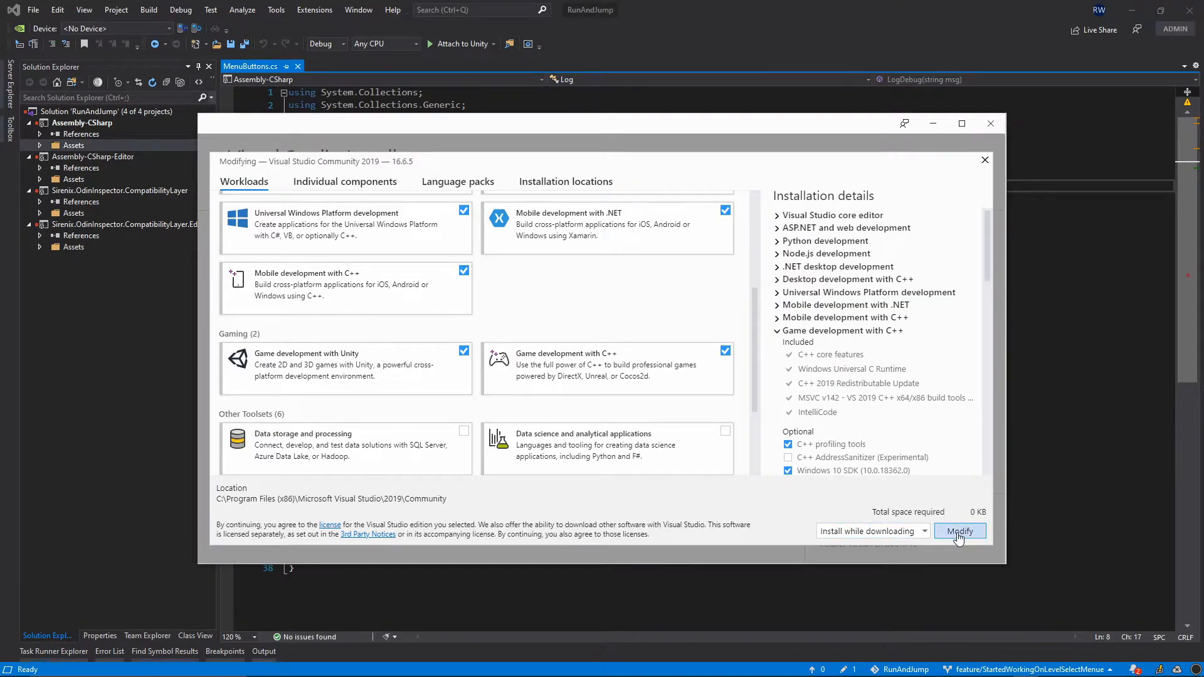
Apply the workload modification, letting the installer close Visual Studio to continue.
click(959, 532)
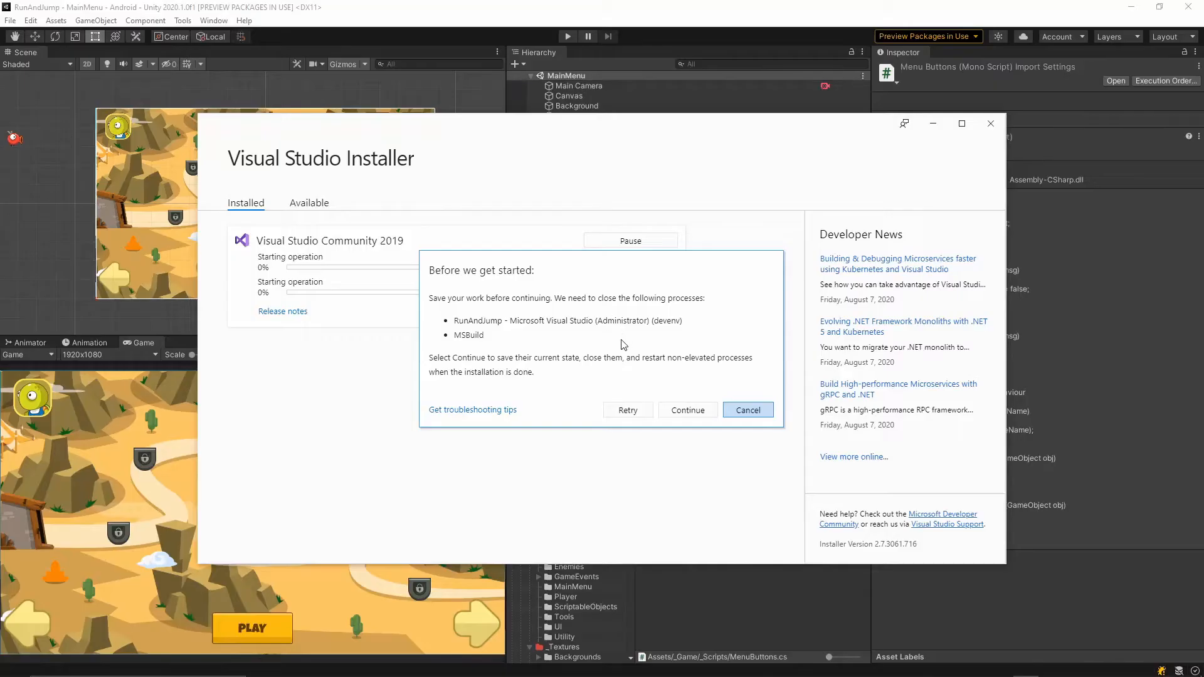
click(748, 409)
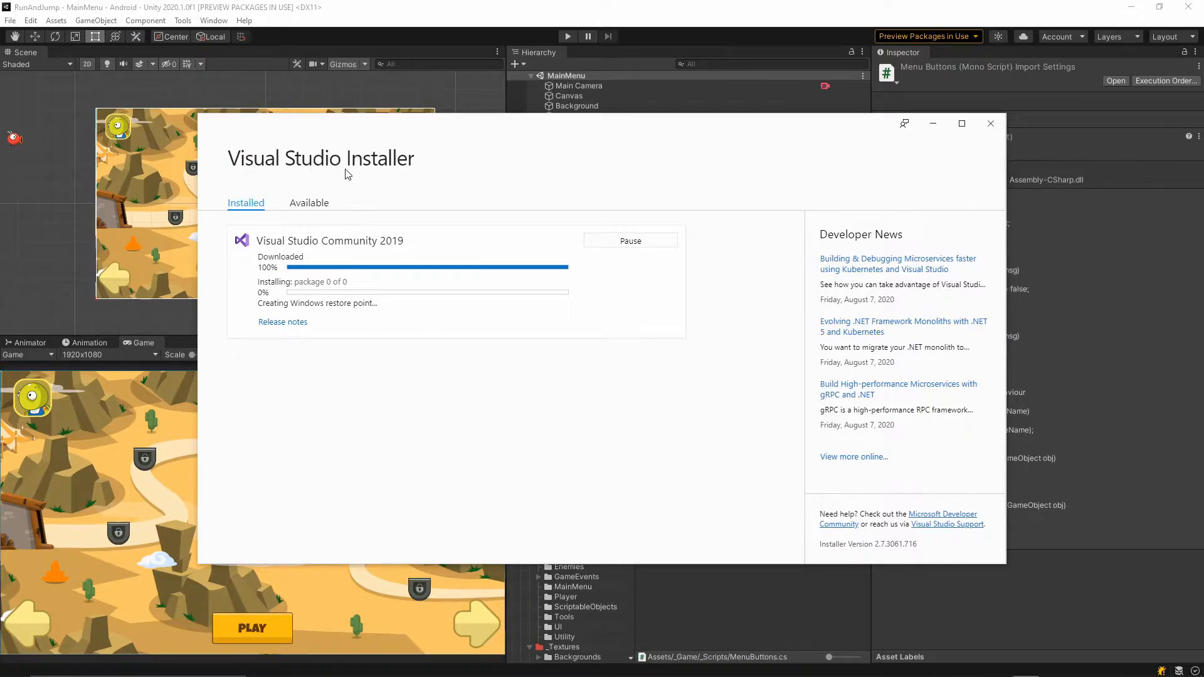
mouse_move(514, 389)
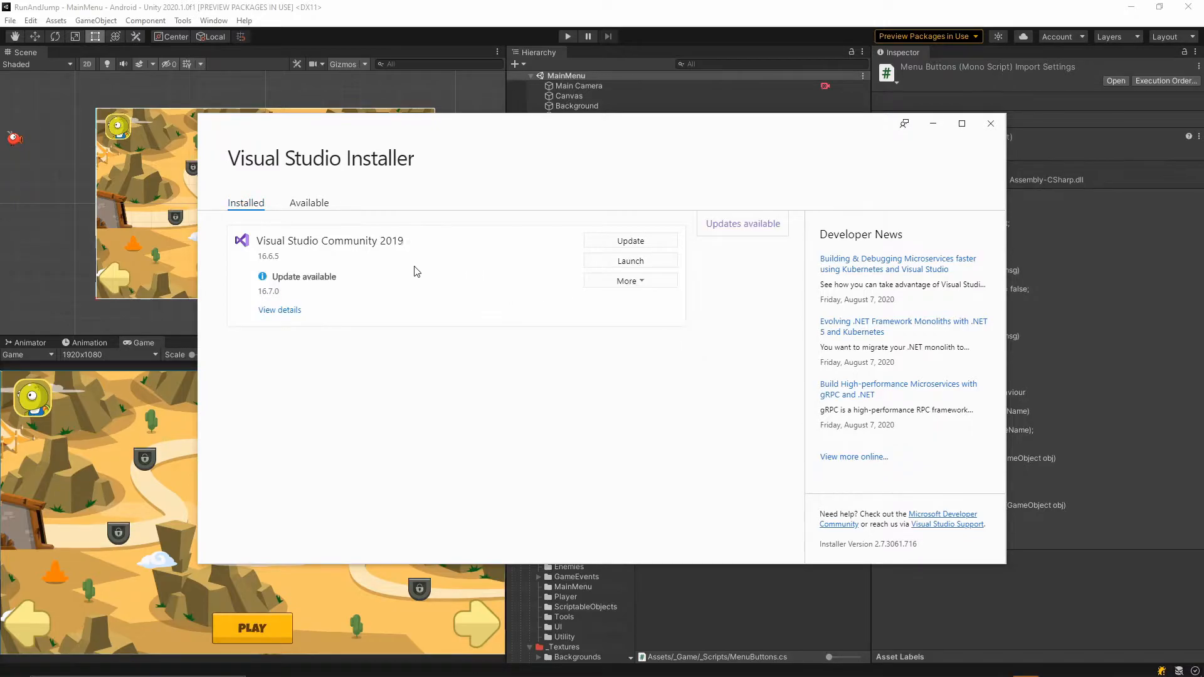
Return to Unity and reopen the MenuButtons script in Visual Studio from the Project window.
click(990, 122)
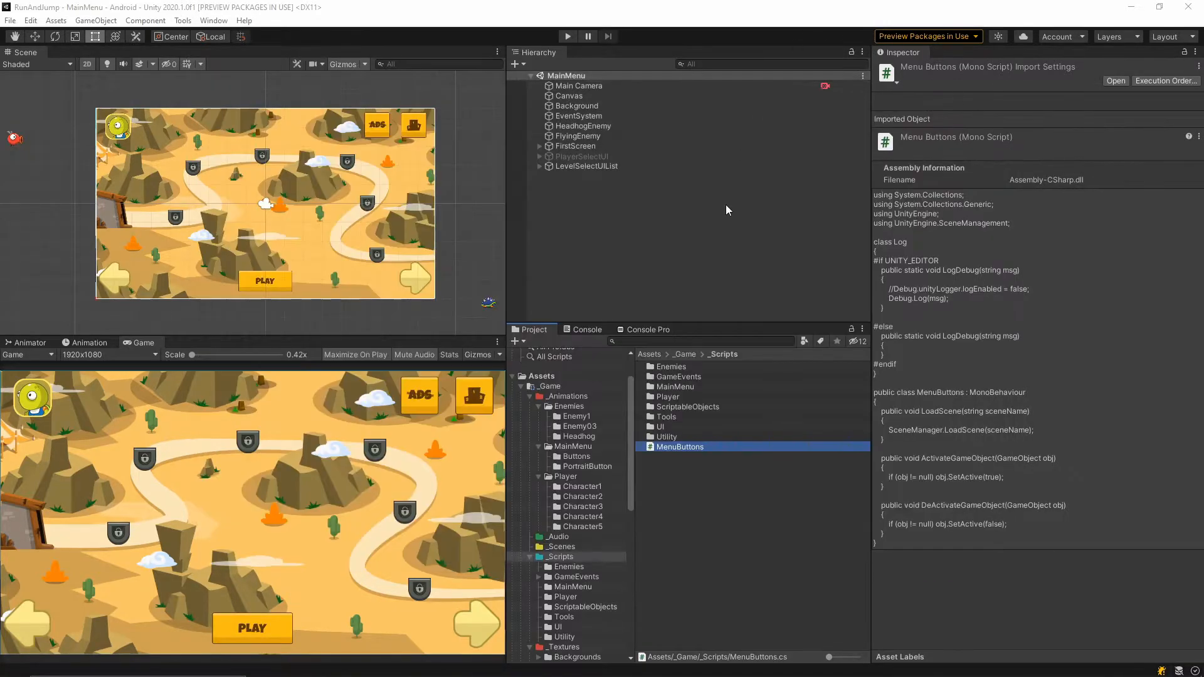
click(673, 460)
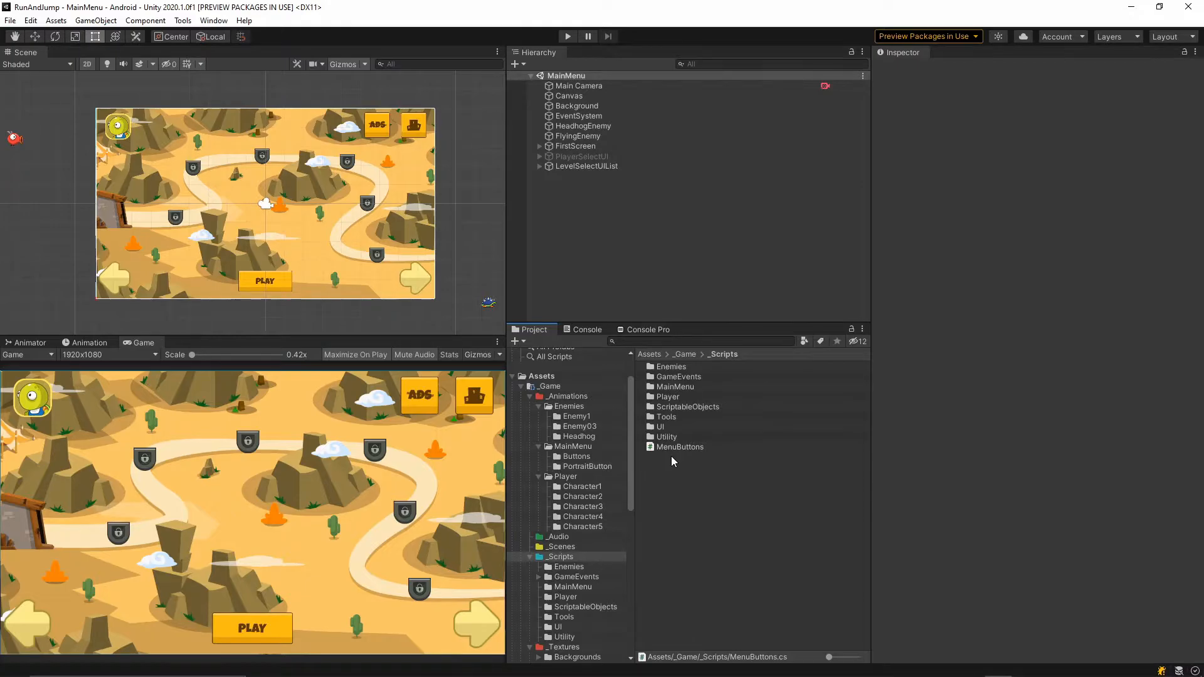
double_click(680, 446)
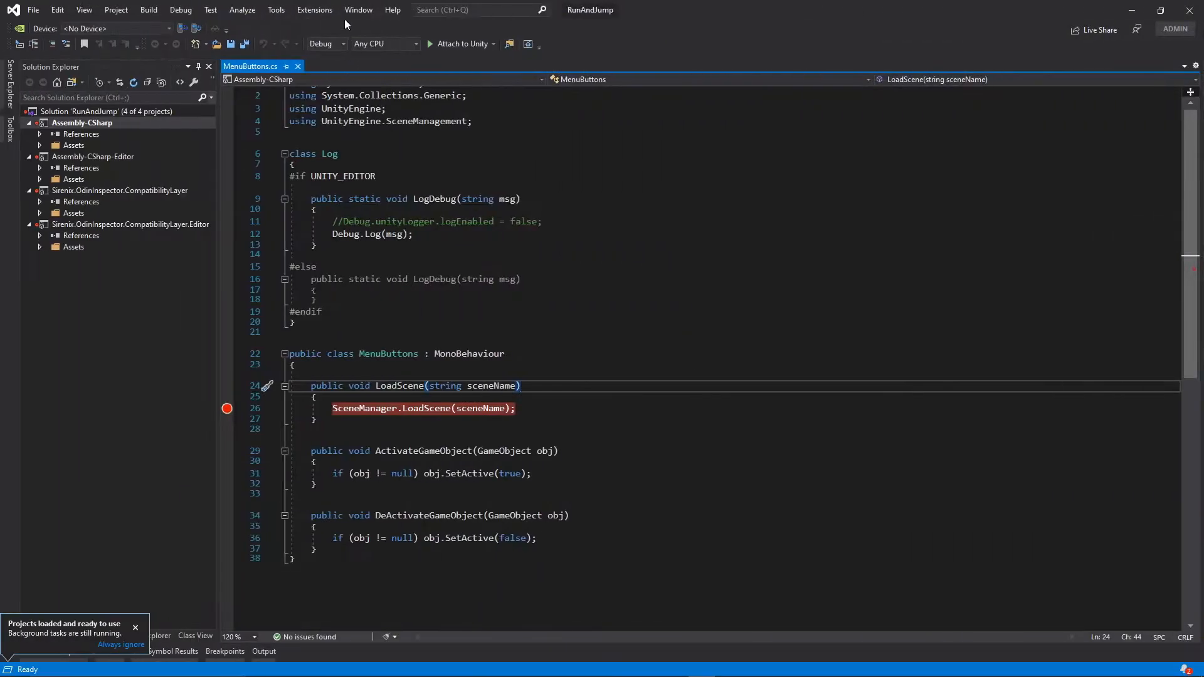
mouse_move(461, 44)
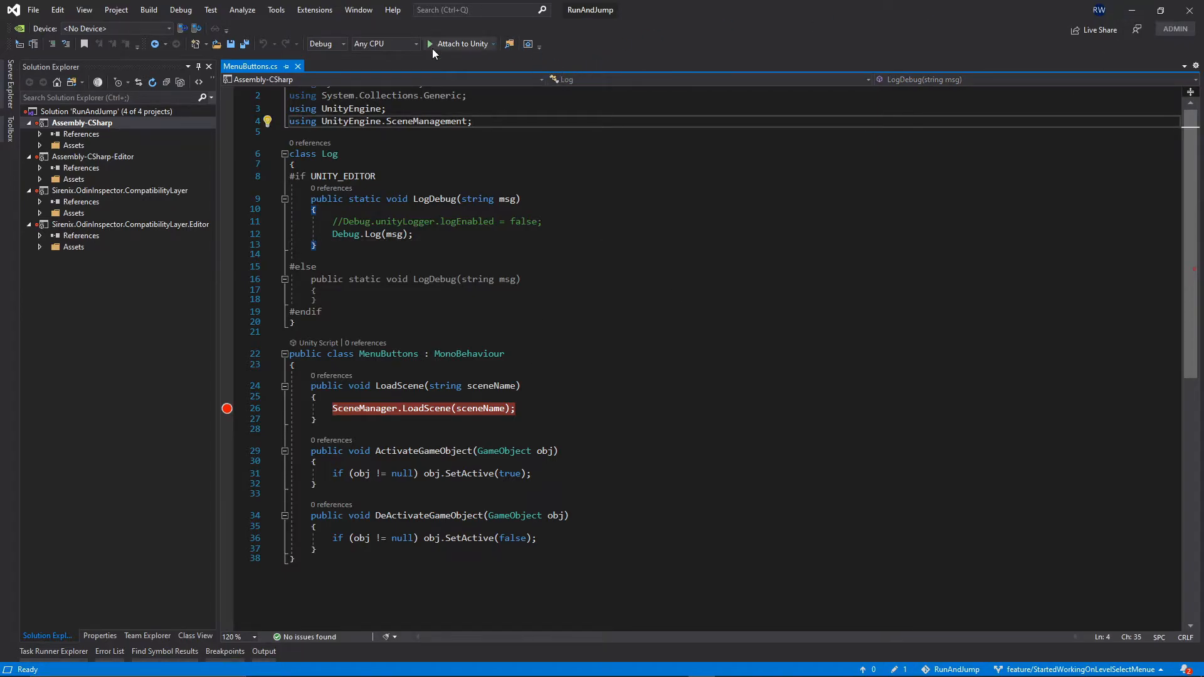
mouse_move(477, 44)
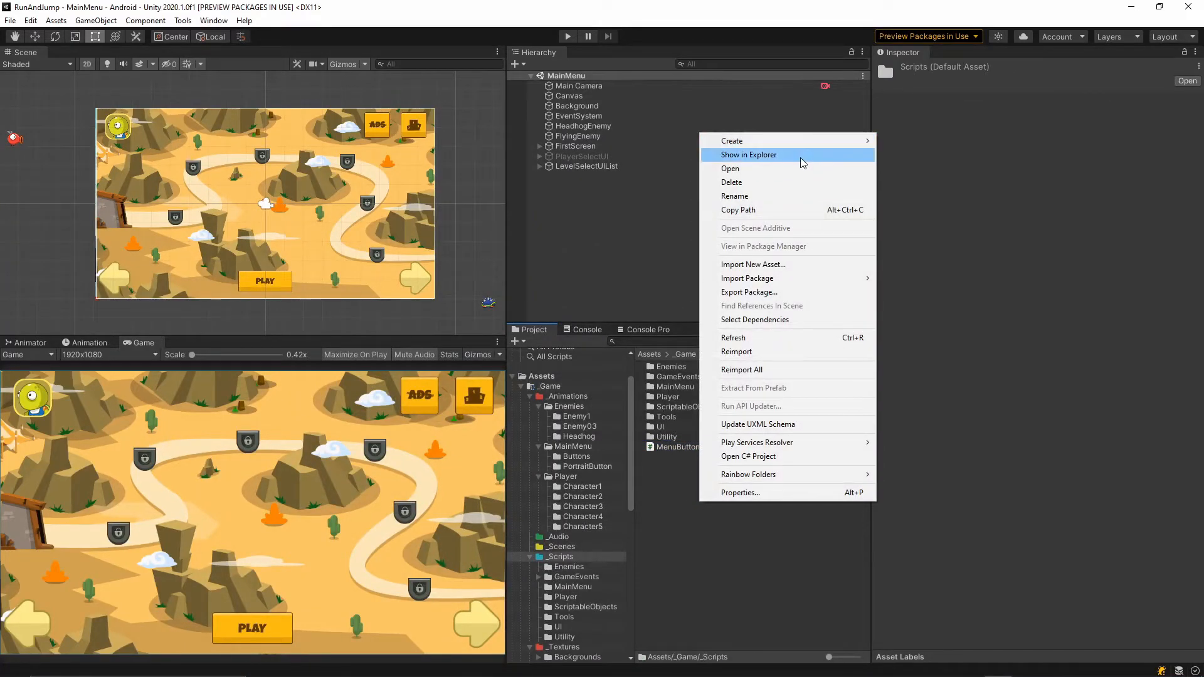
Show the Scripts folder in Explorer and select the .vs folder, .csproj and .sln files in RunAndJump.
click(747, 154)
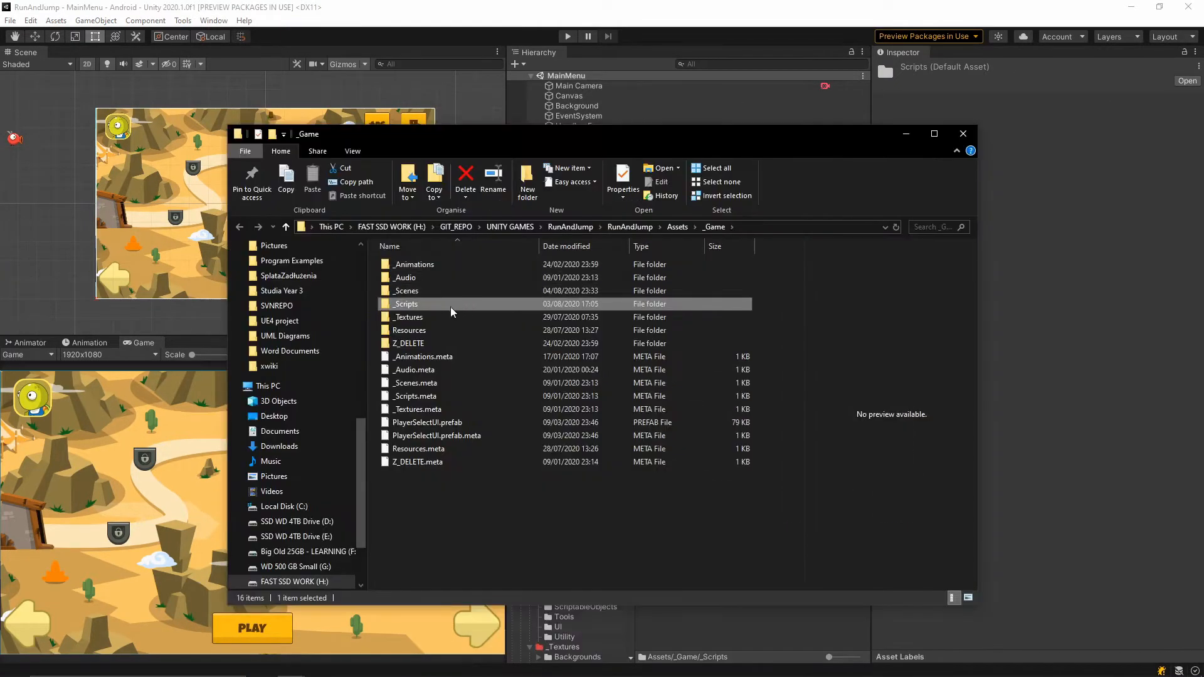
click(570, 227)
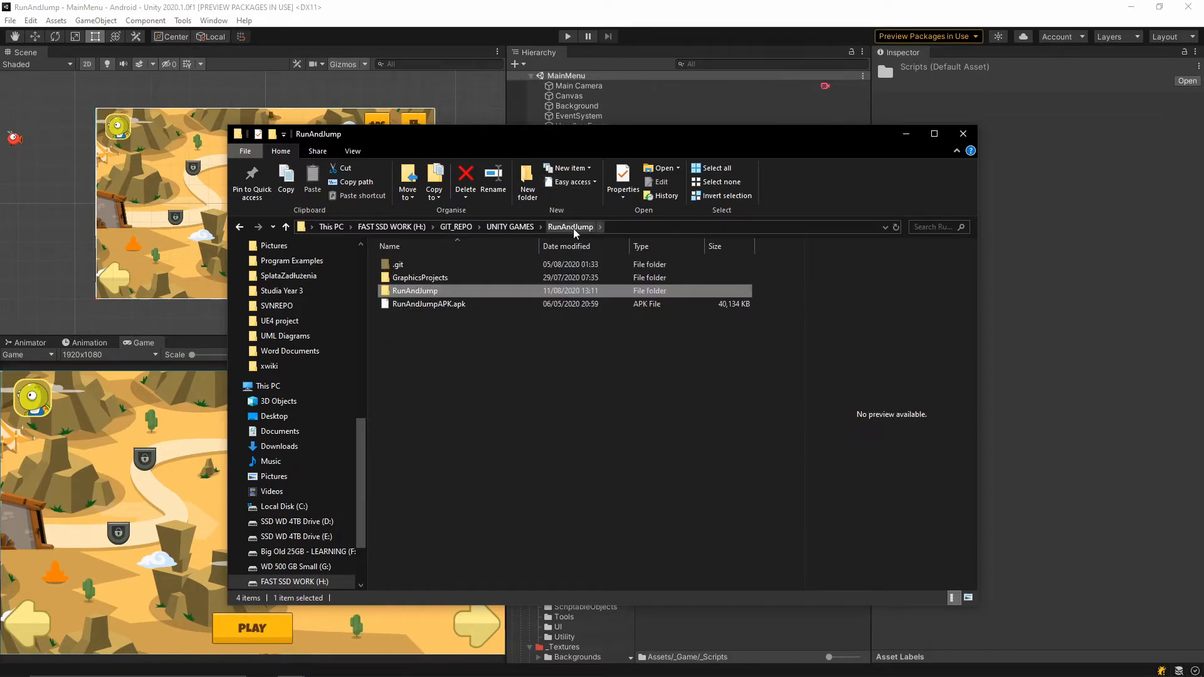
double_click(416, 290)
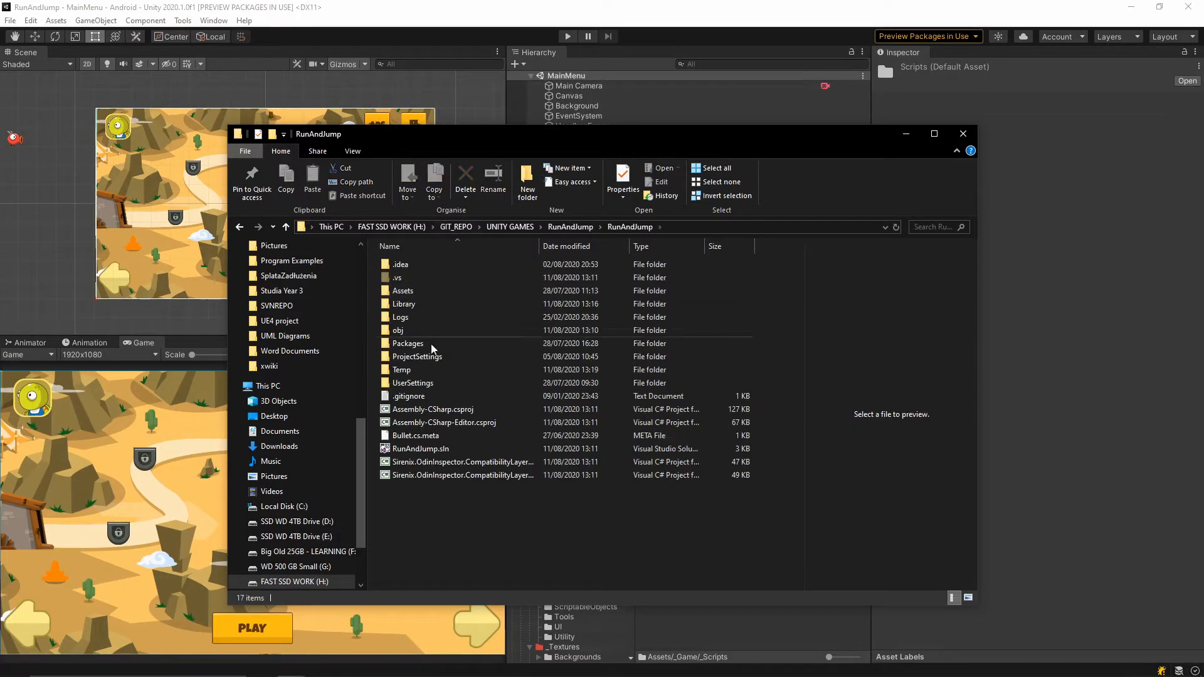
click(398, 278)
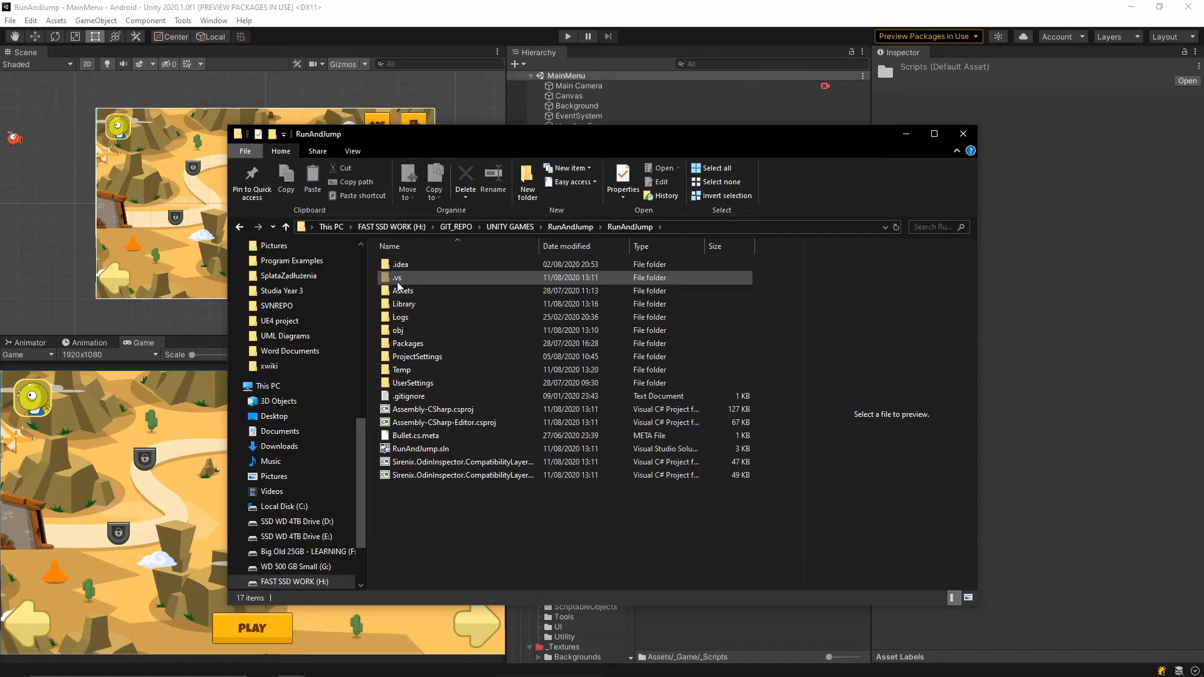
click(397, 277)
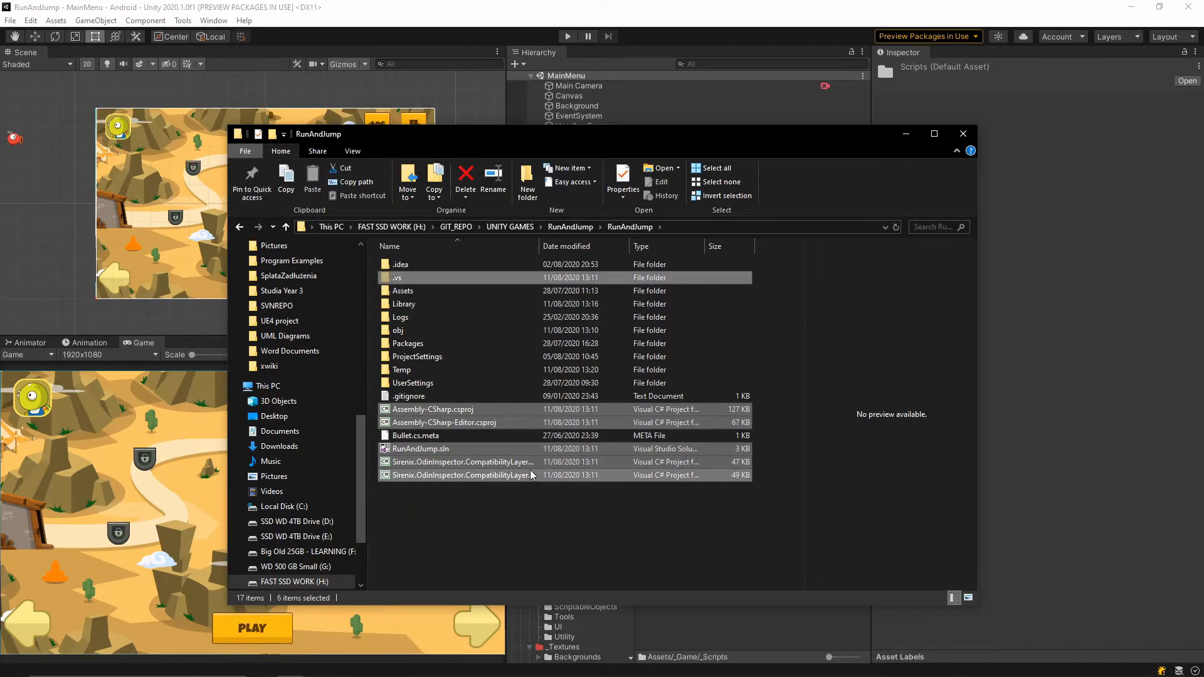
mouse_move(462, 423)
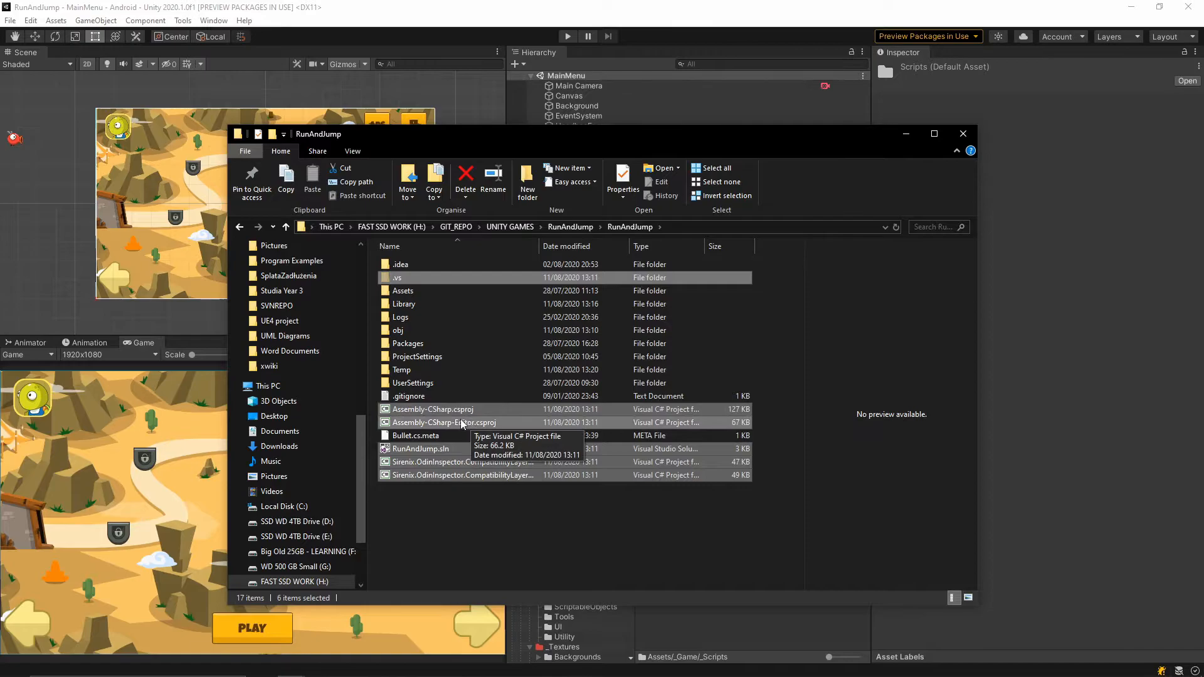
mouse_move(441, 453)
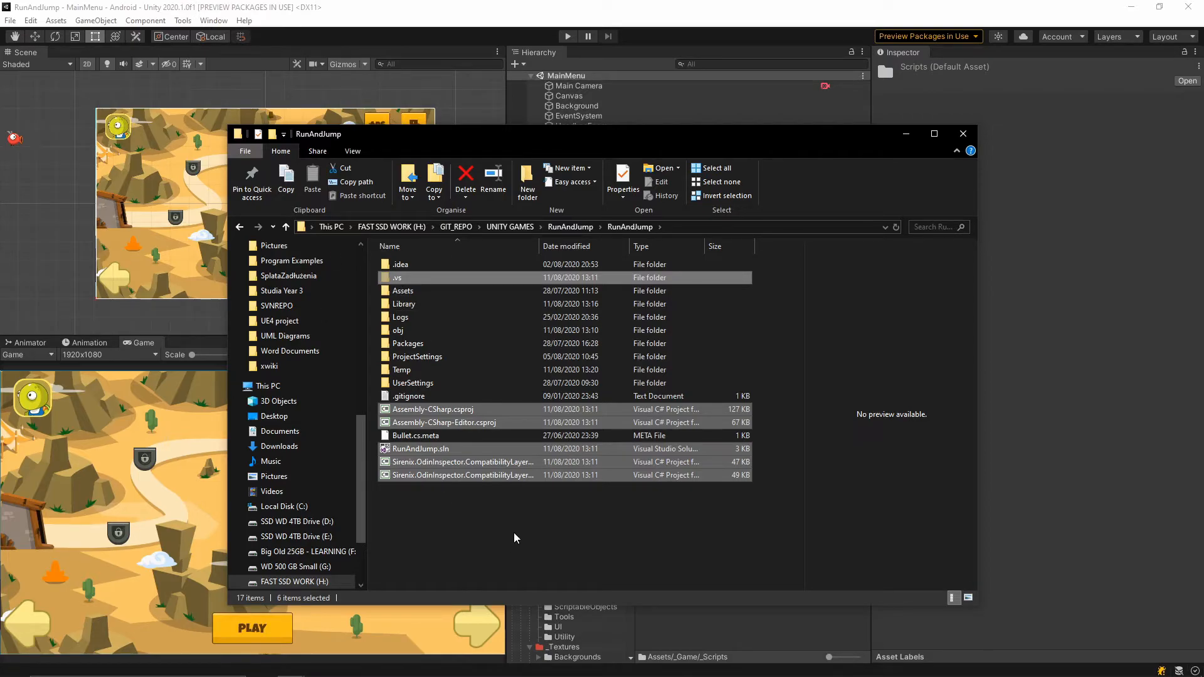
mouse_move(591, 343)
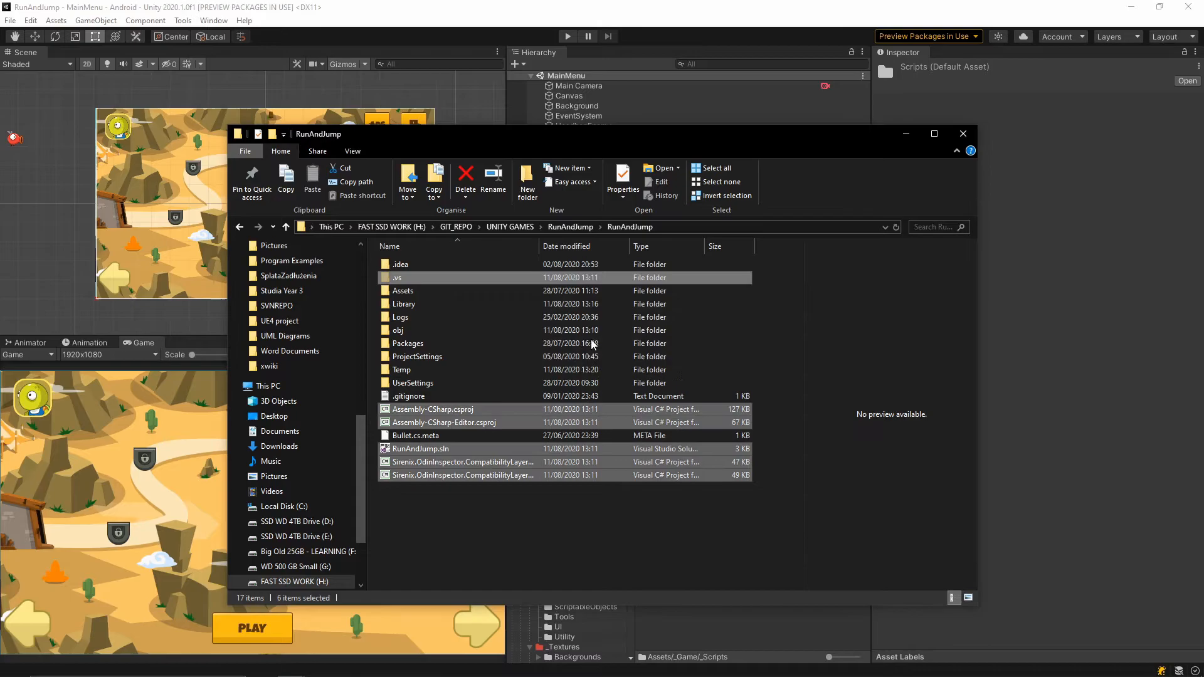
Delete the selected Visual Studio files and close Explorer to return to Unity.
click(464, 180)
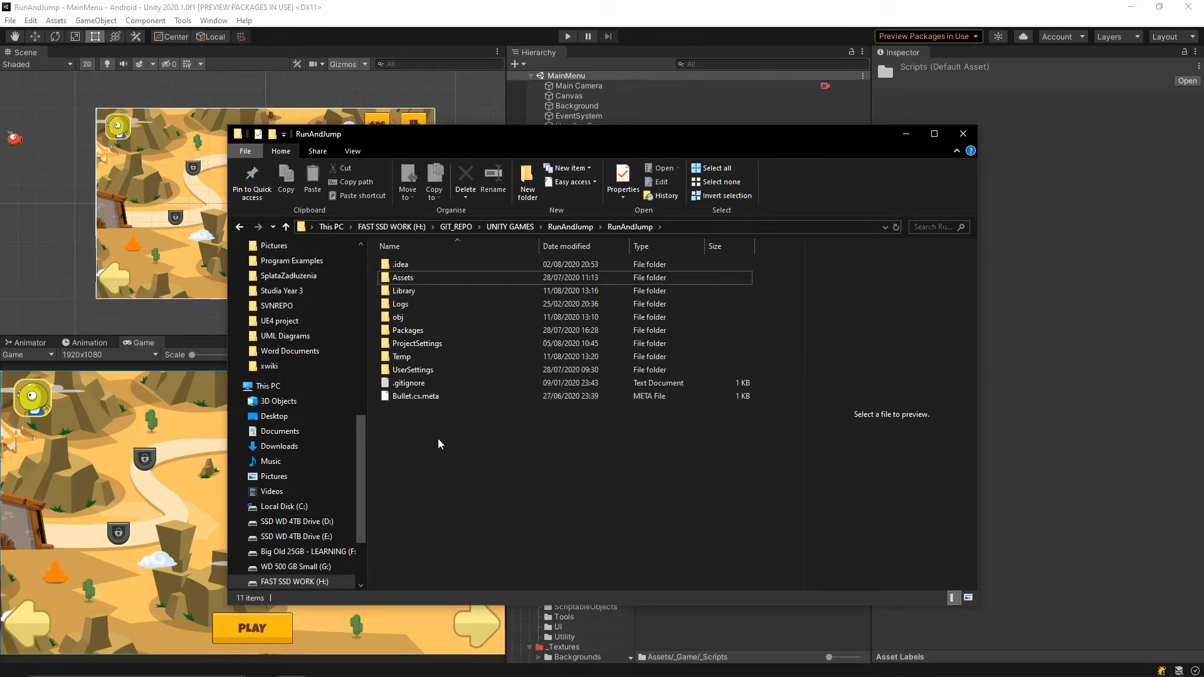
click(962, 134)
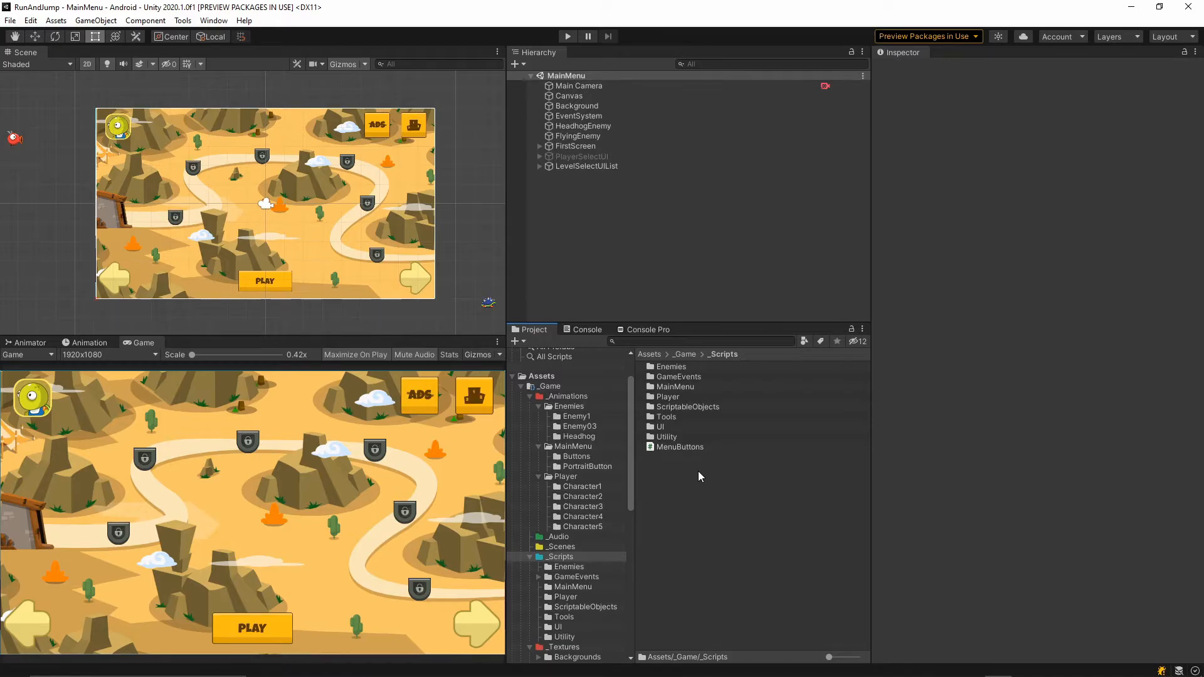
Reopen MenuButtons from Unity so Visual Studio loads a regenerated RunAndJump solution.
double_click(679, 447)
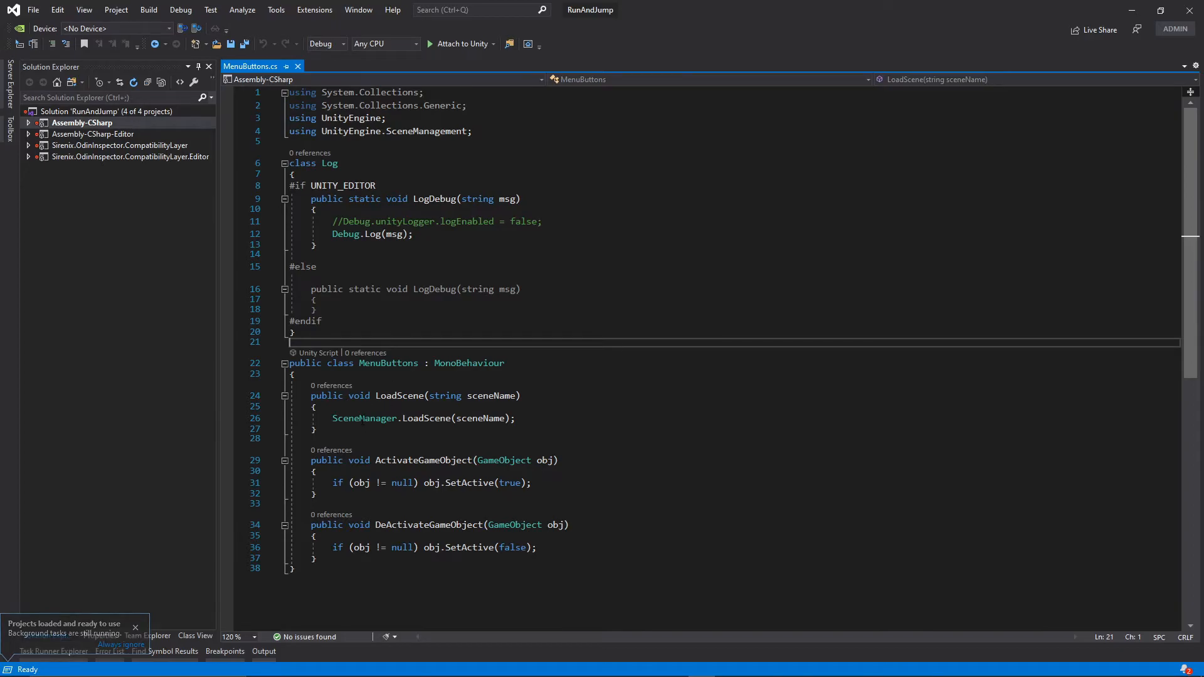
Set a margin breakpoint on line 26 (SceneManager.LoadScene) and attach the debugger to Unity.
double_click(365, 379)
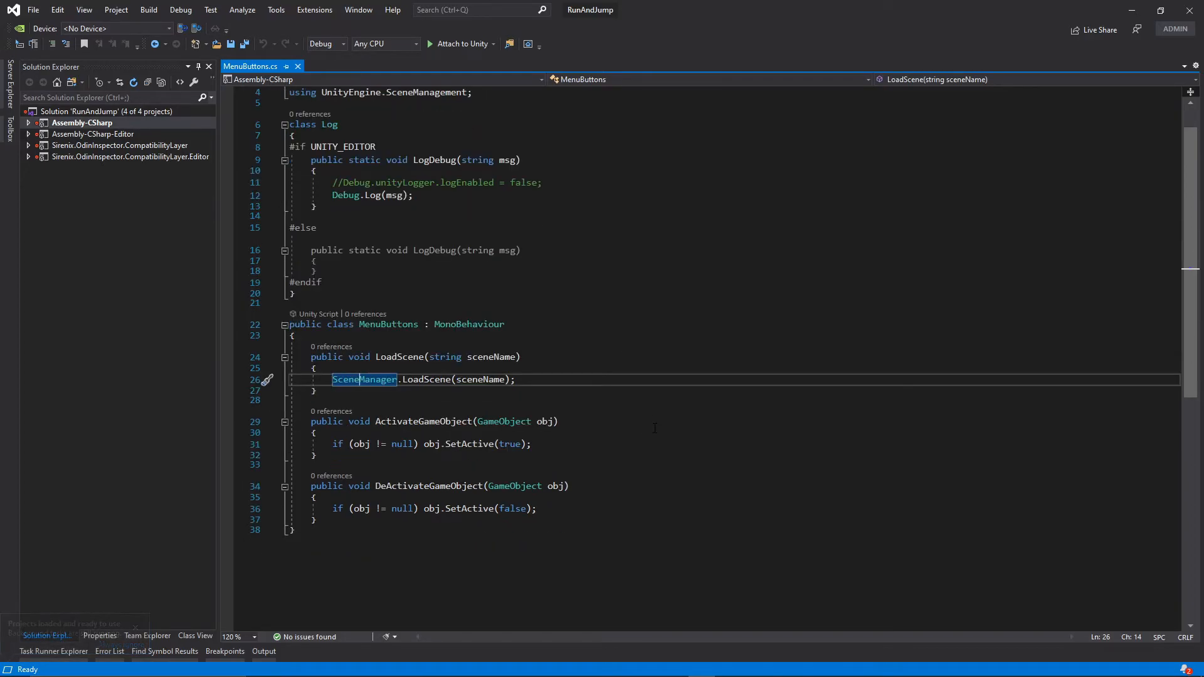
click(227, 379)
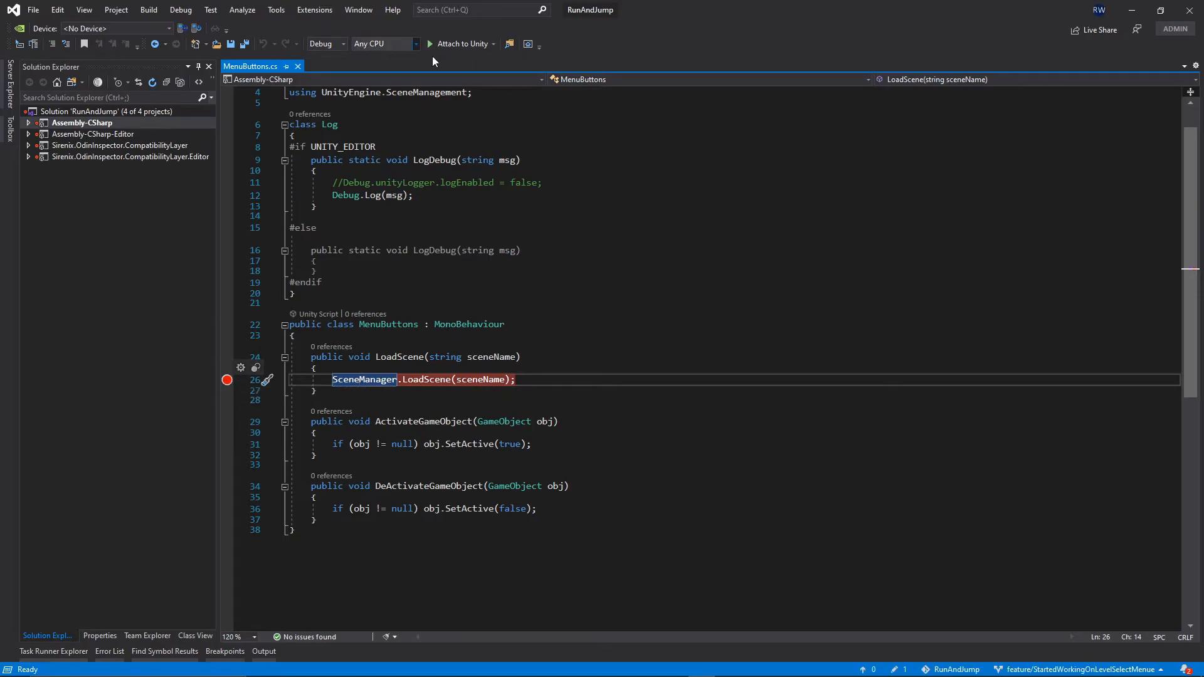
mouse_move(611, 233)
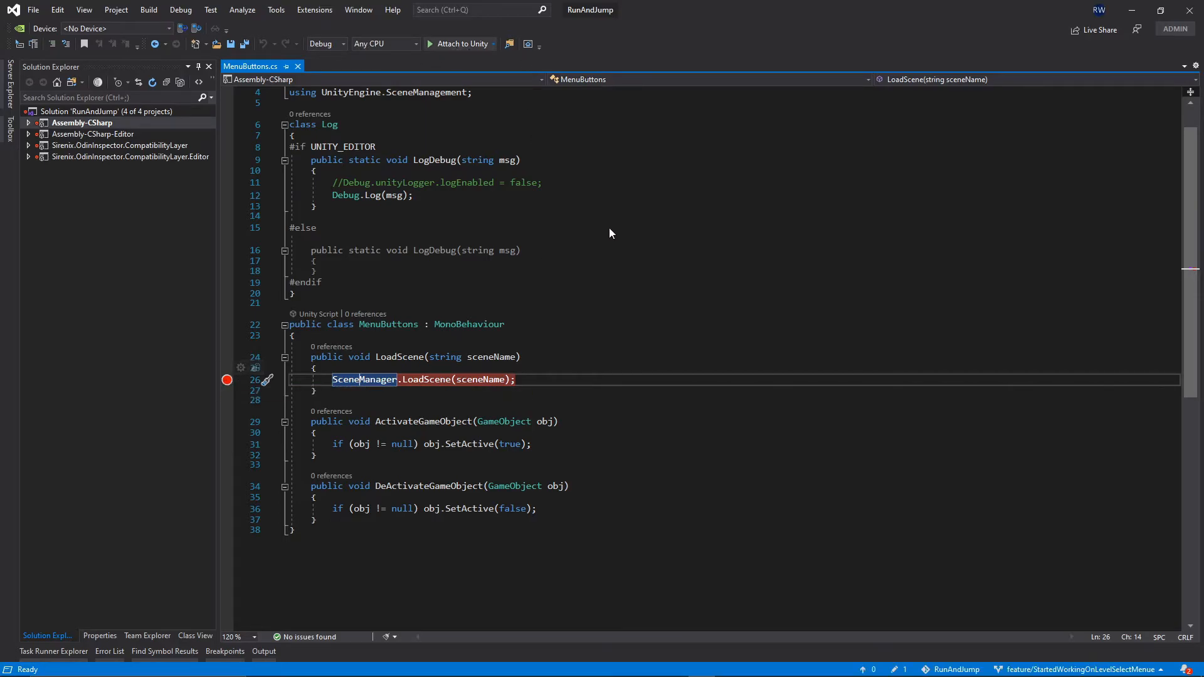
click(429, 43)
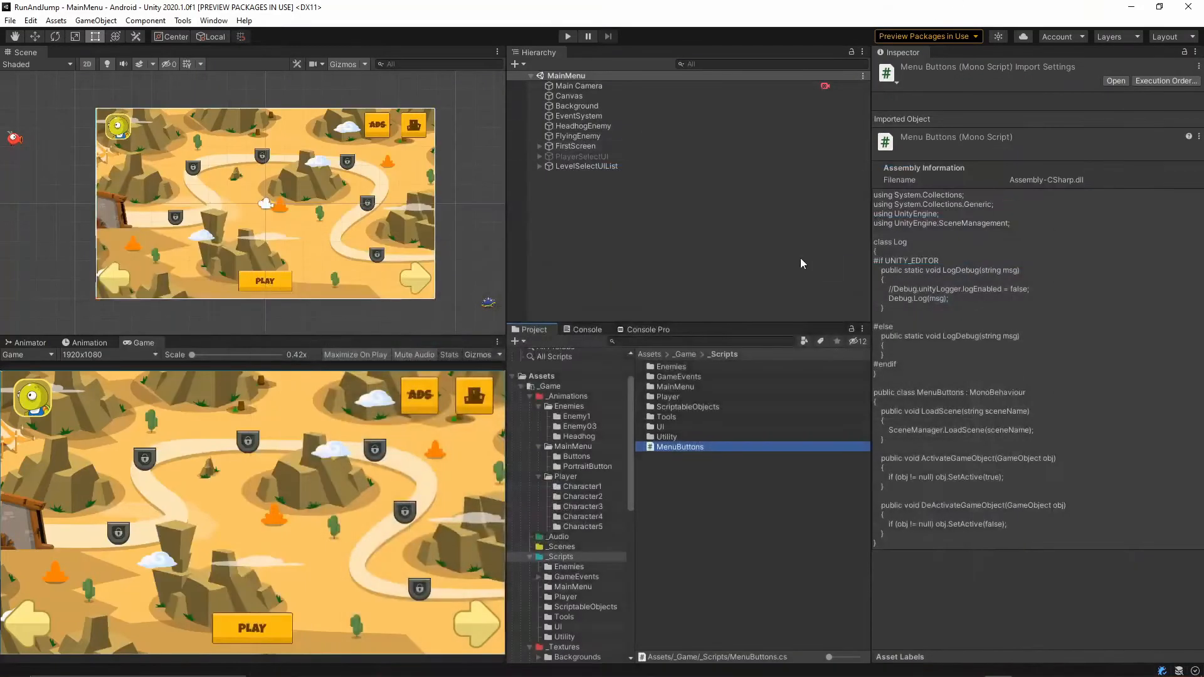
Start the game in Unity and hit the main menu's PLAY button to load a level.
click(567, 36)
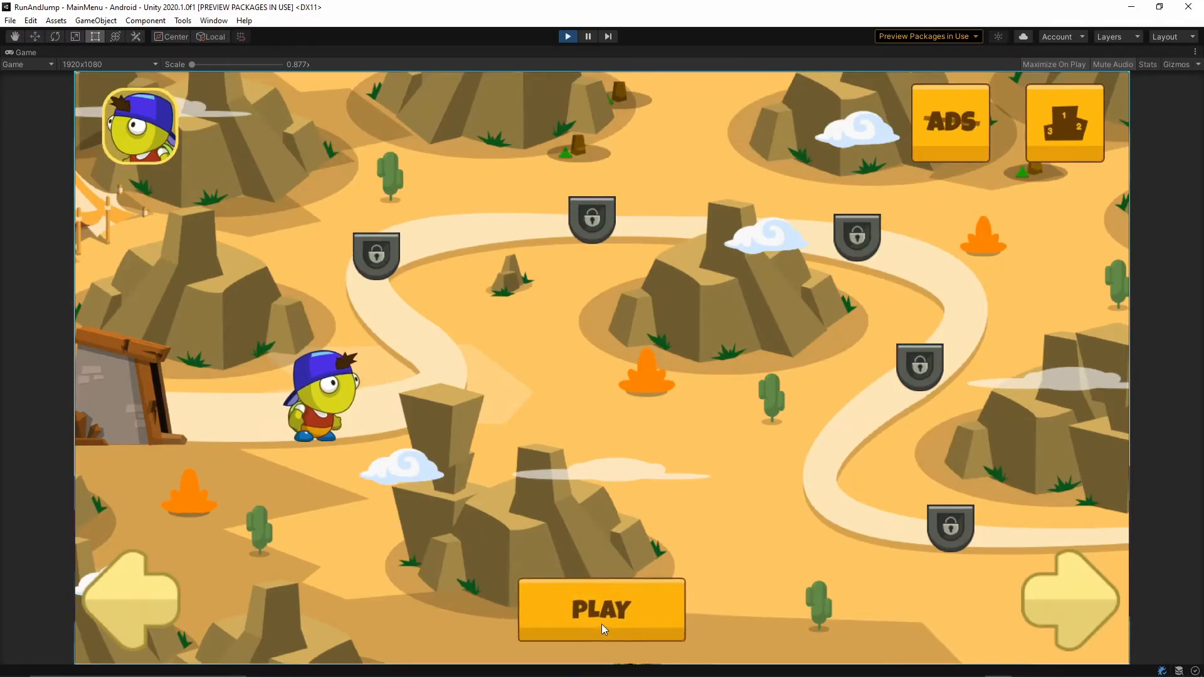
click(600, 611)
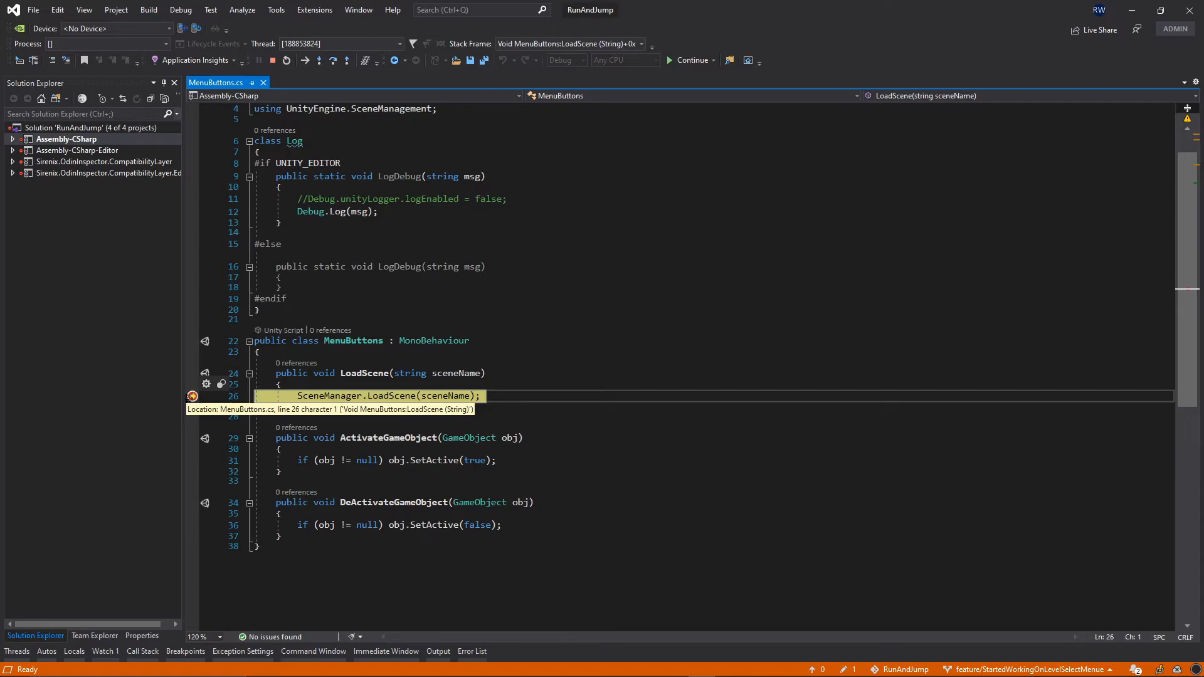
mouse_move(449, 387)
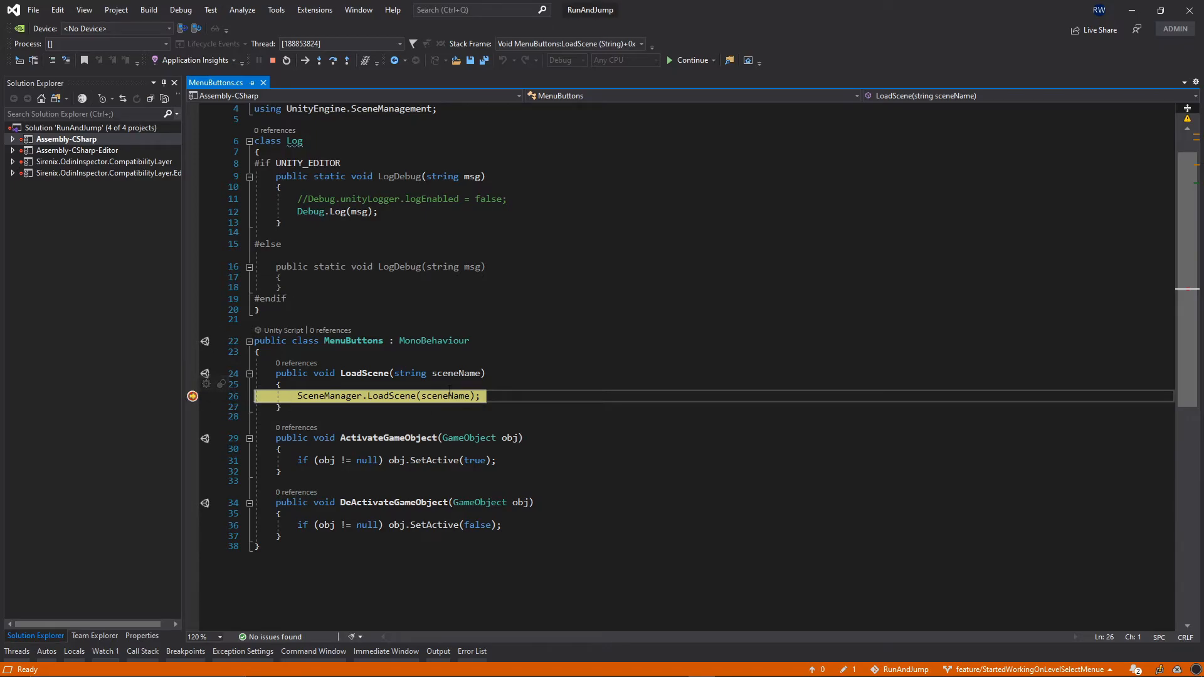
mouse_move(453, 373)
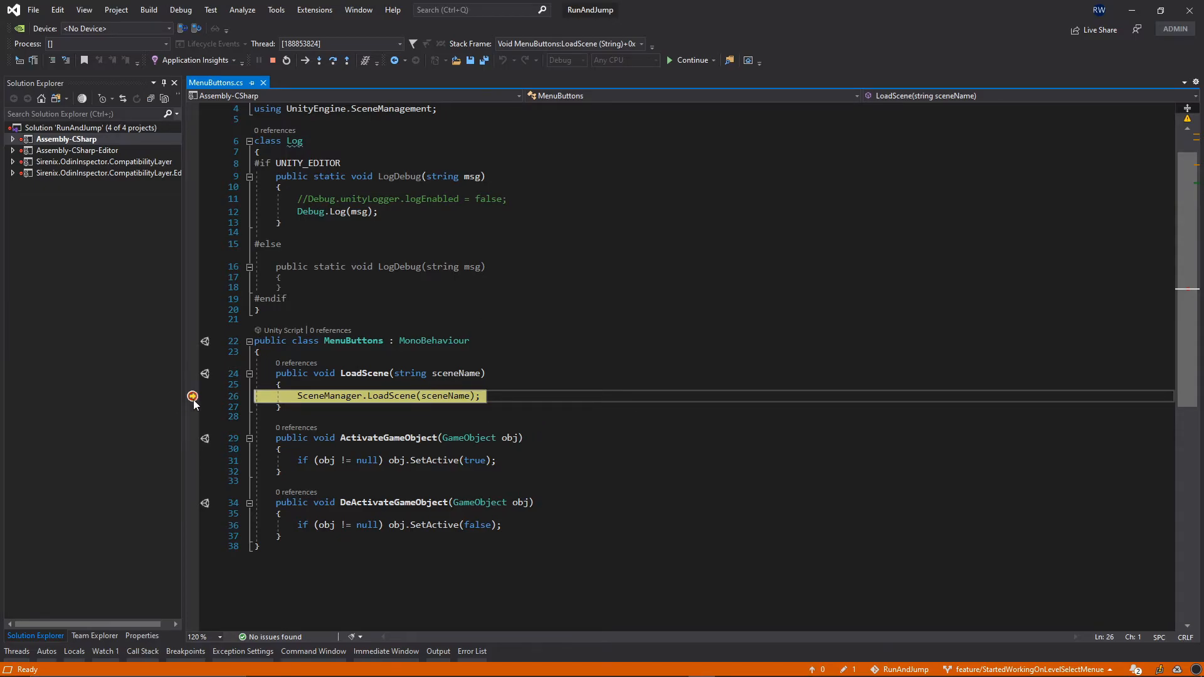
Remove the line 26 breakpoint in LoadScene and resume execution so the game continues.
double_click(328, 395)
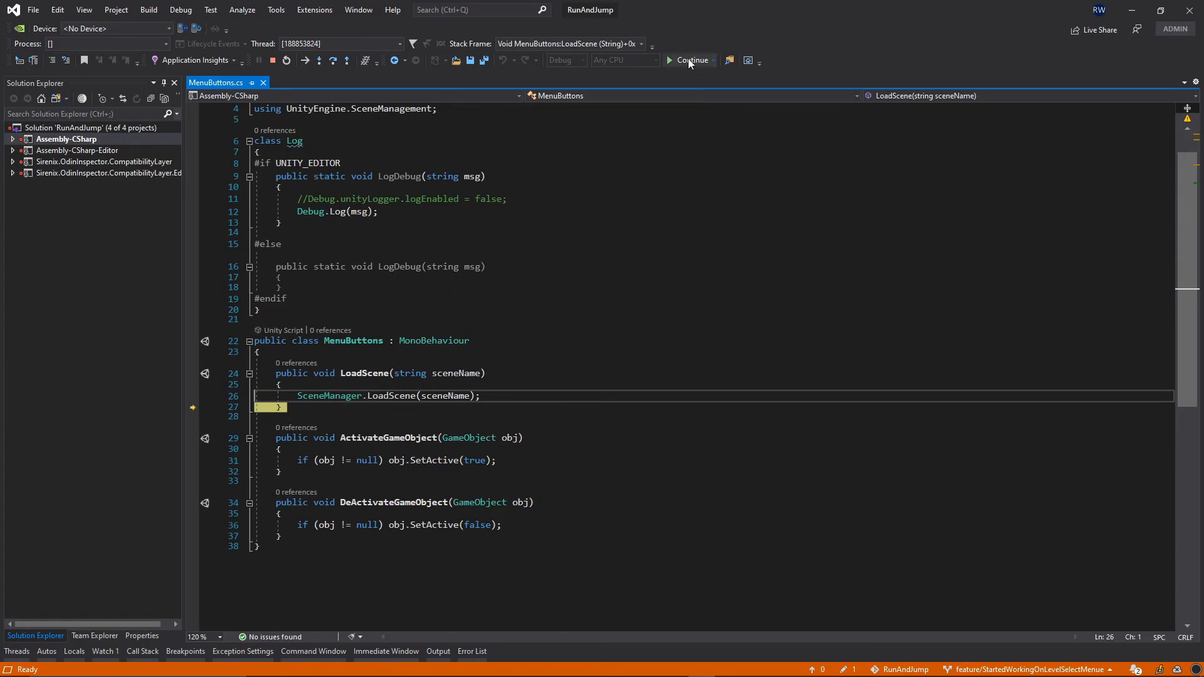
click(690, 60)
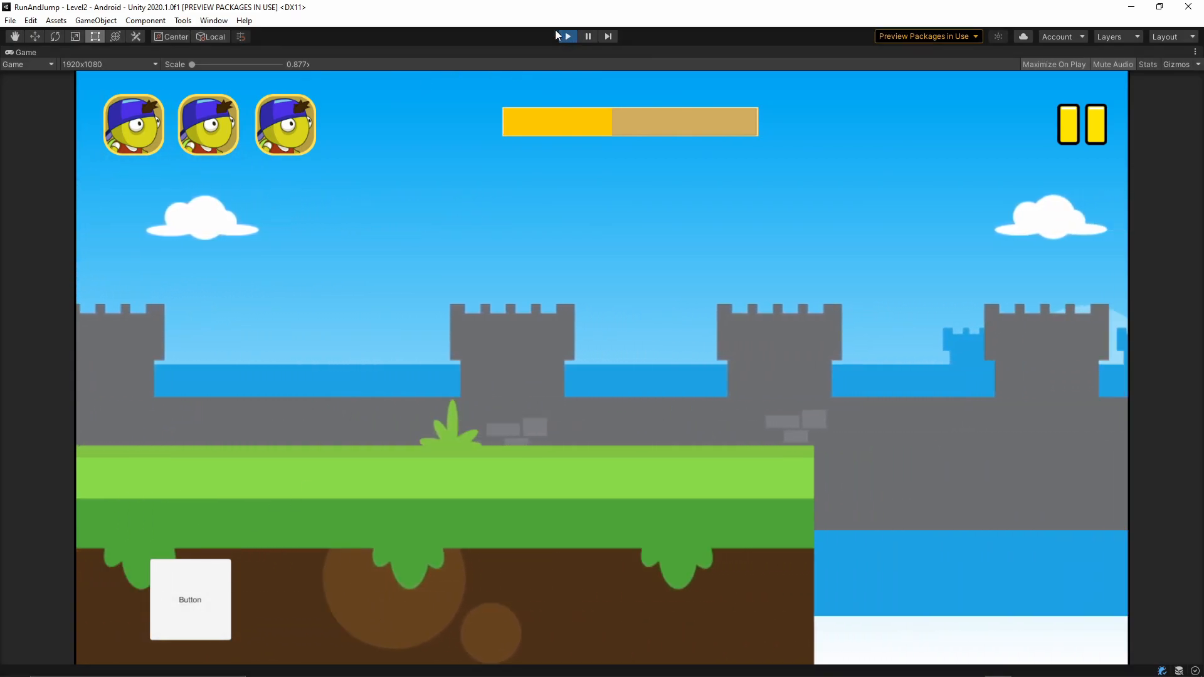
Stop the running game, returning the editor to the MainMenu scene.
click(565, 36)
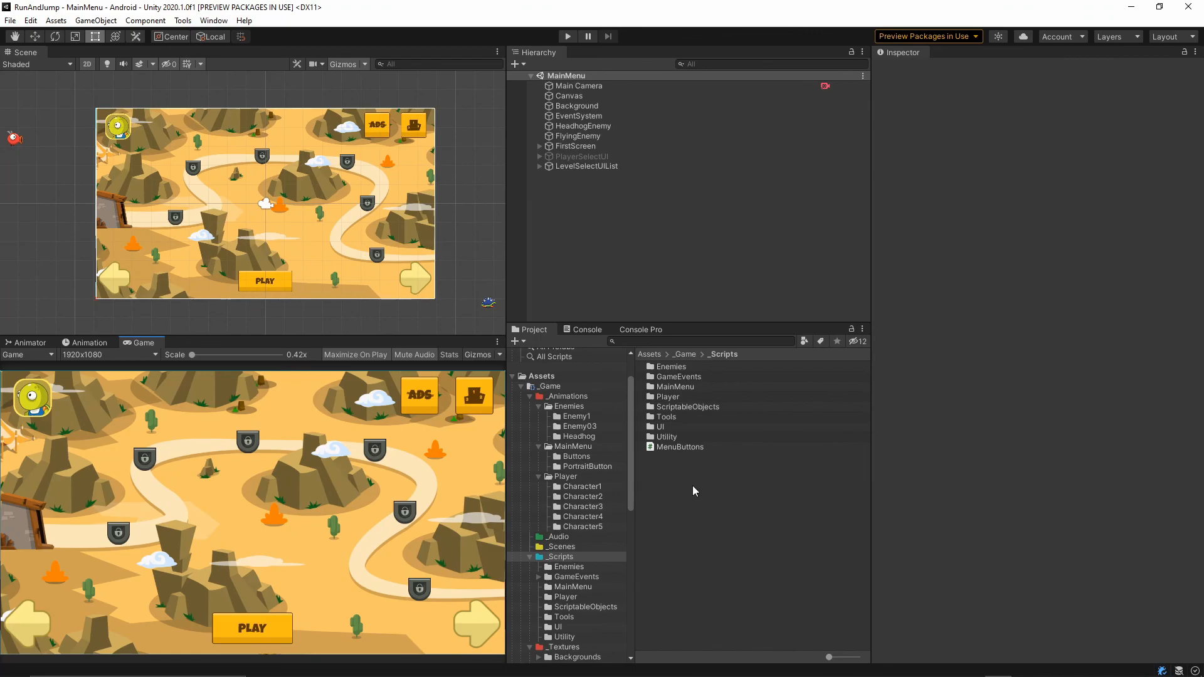